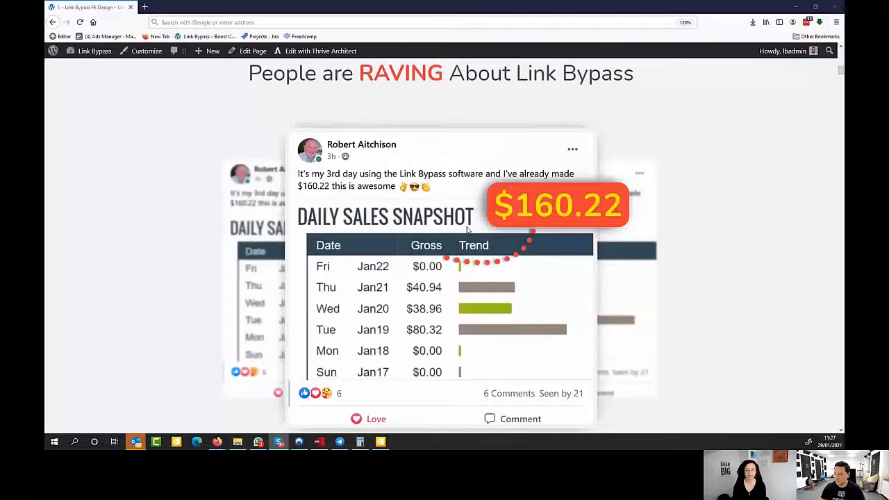
Scroll down through the customer earnings testimonials on the Link Bypass sales page.
scroll("down", 3)
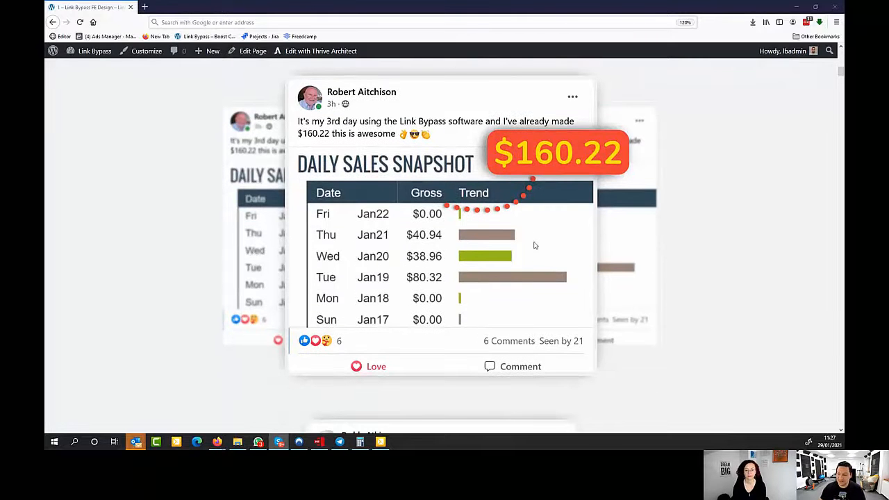
mouse_move(567, 229)
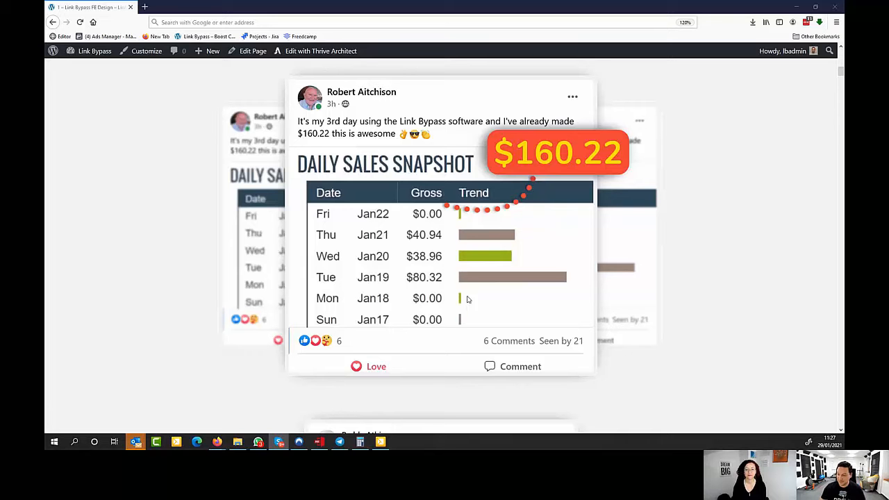
mouse_move(403, 303)
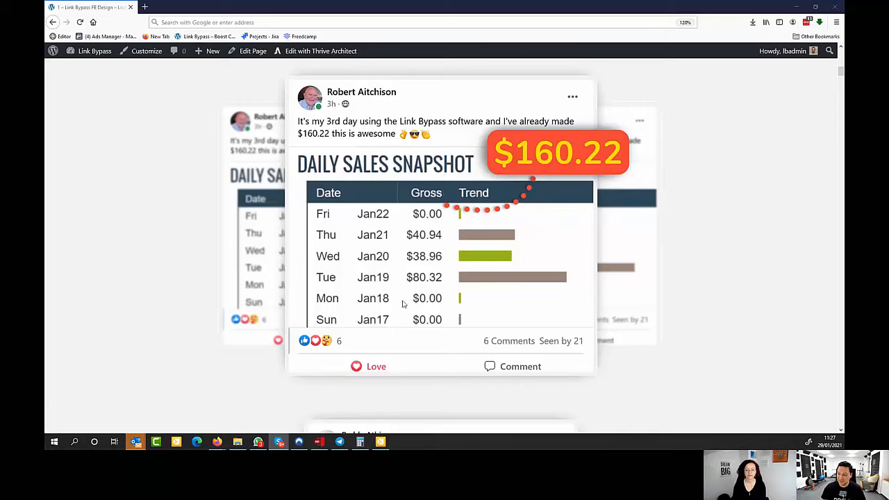
mouse_move(394, 282)
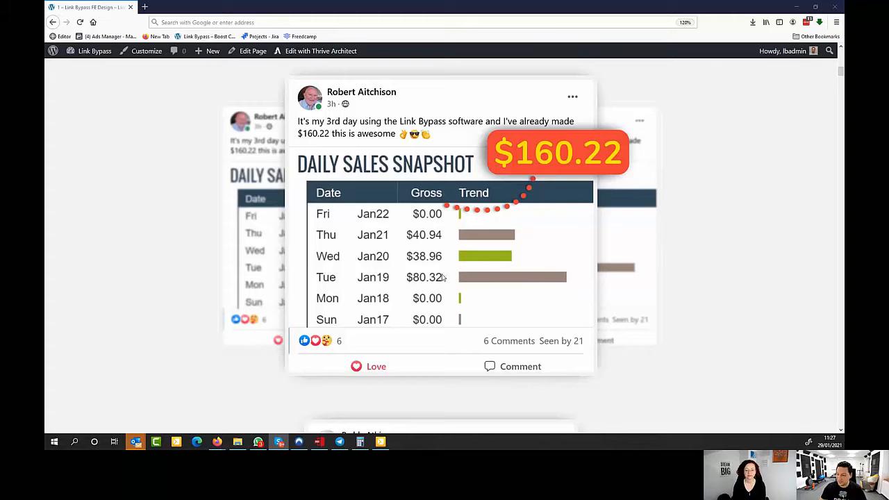
mouse_move(445, 278)
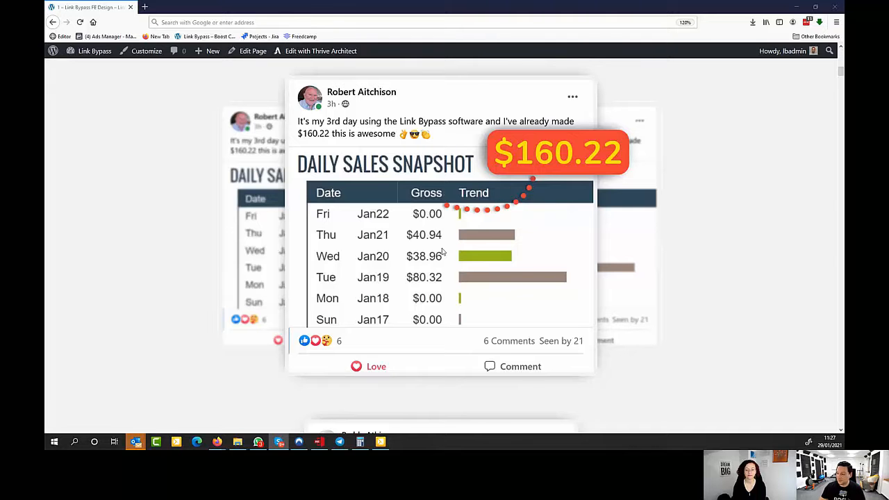
scroll("down", 3)
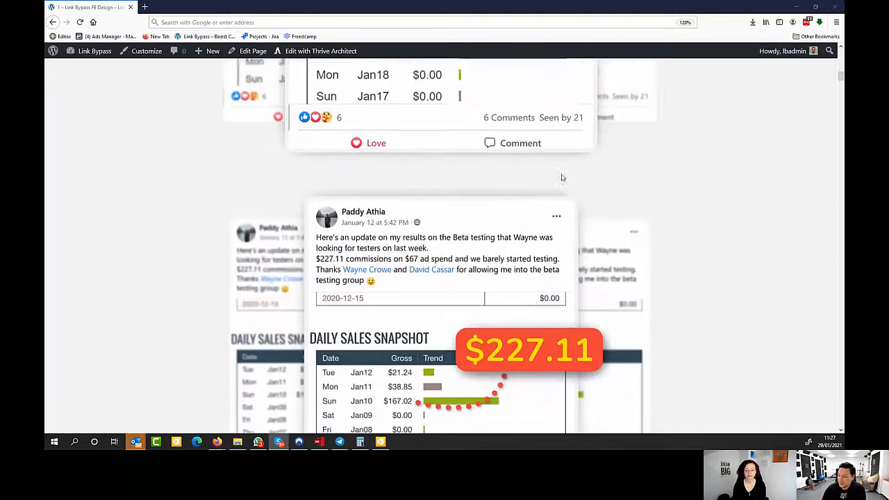
scroll("down", 3)
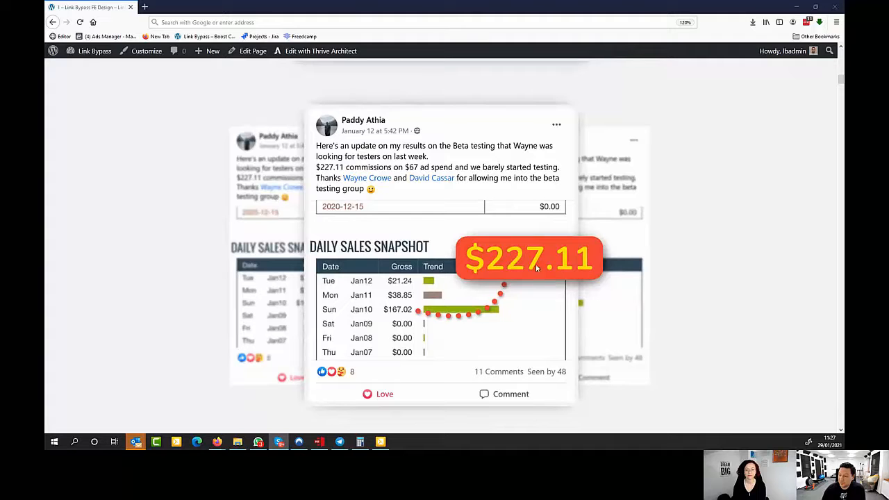
mouse_move(443, 229)
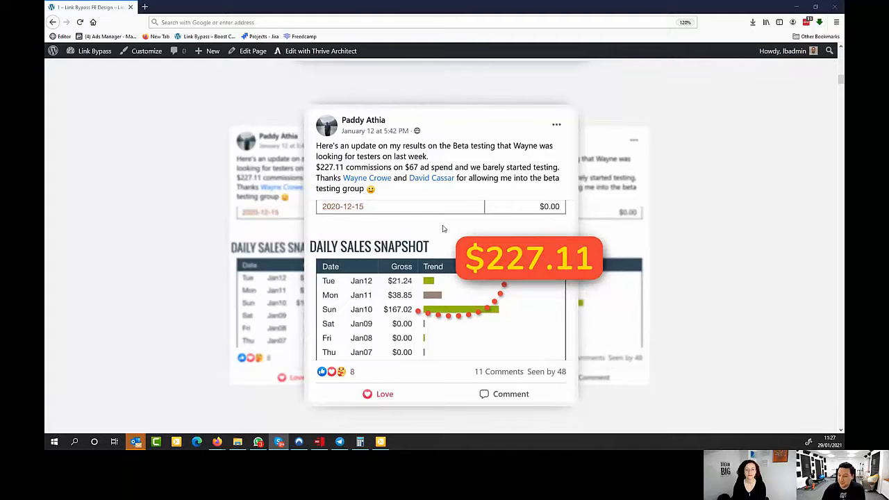
scroll("down", 3)
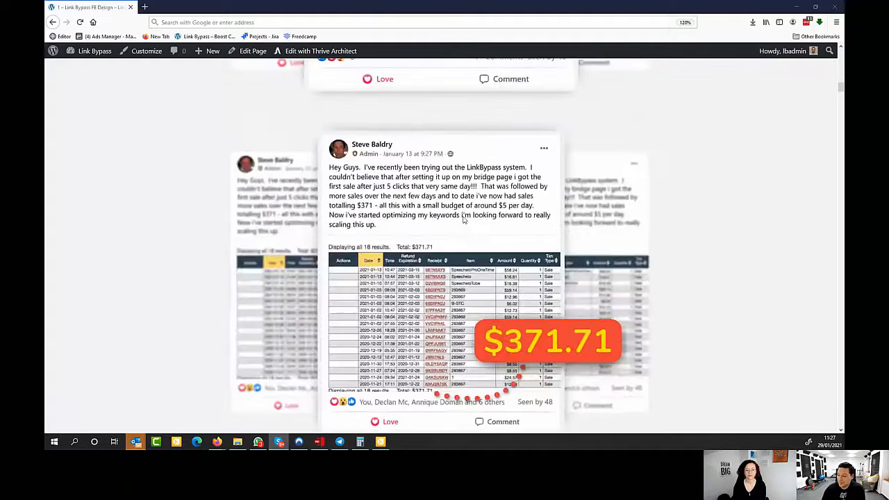
scroll("down", 3)
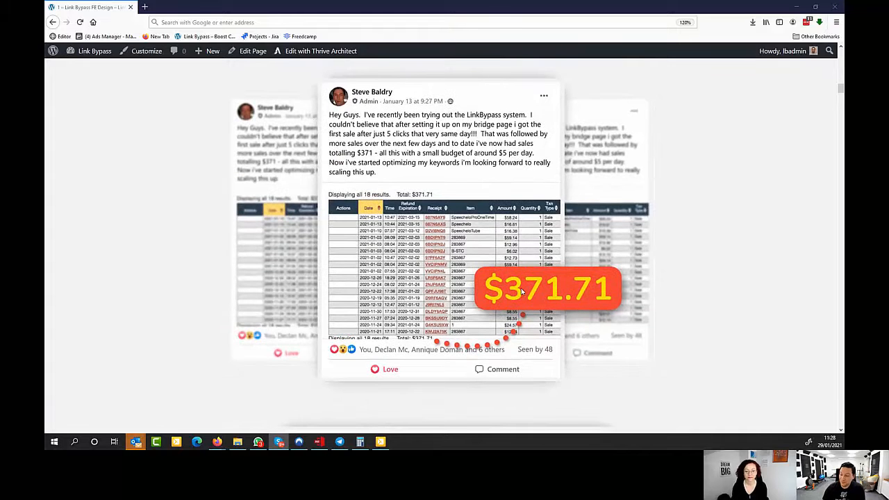
scroll("down", 3)
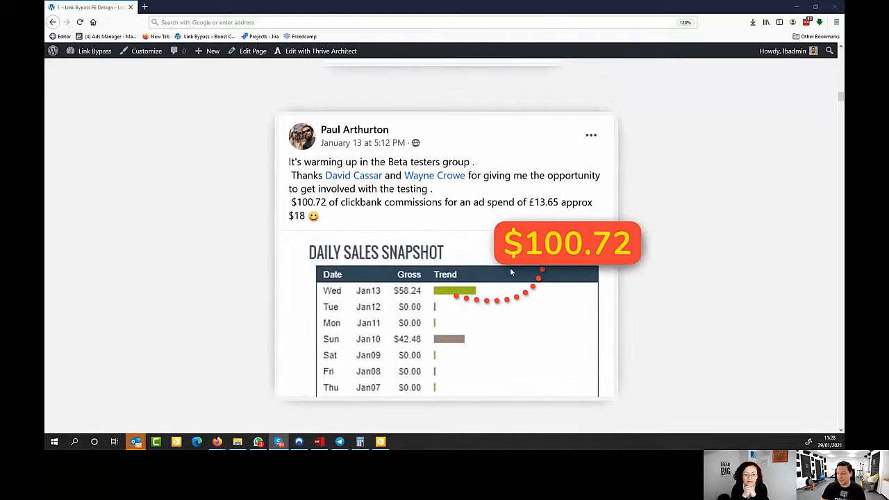
scroll("down", 3)
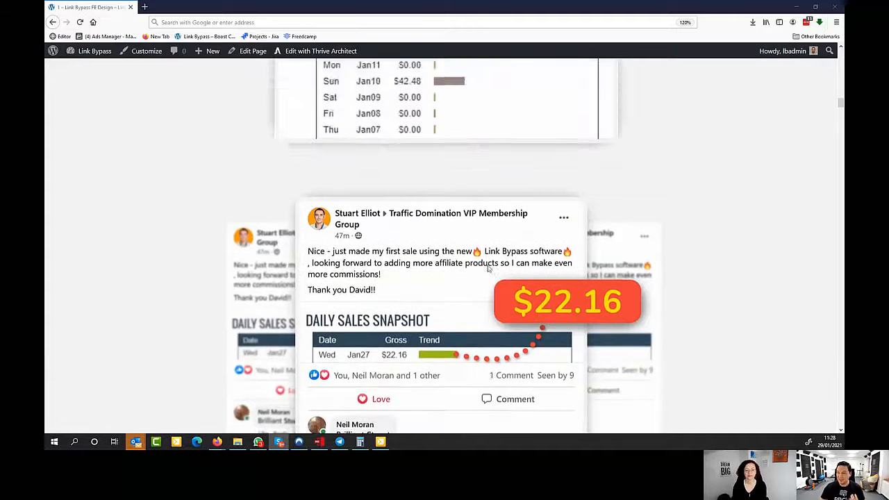
scroll("down", 3)
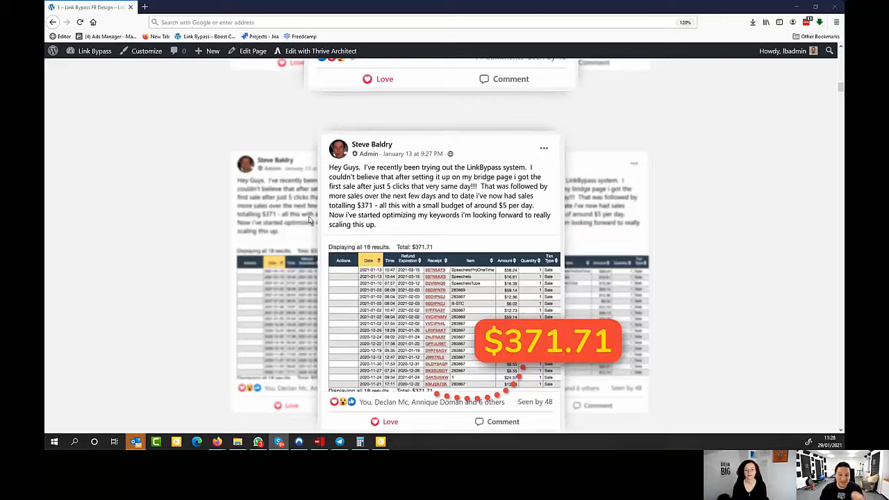
mouse_move(310, 220)
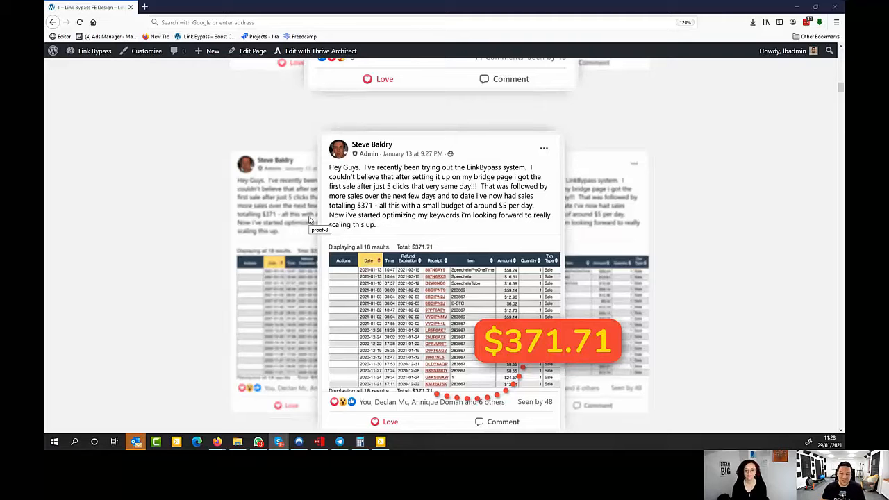
scroll("down", 3)
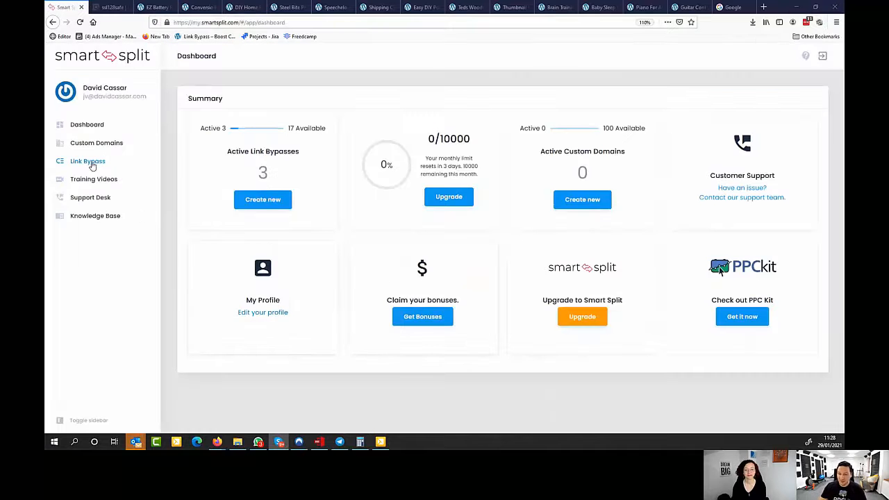
Create a new link bypass and name it 'Conversiobot Ivana interview'.
left_click(87, 162)
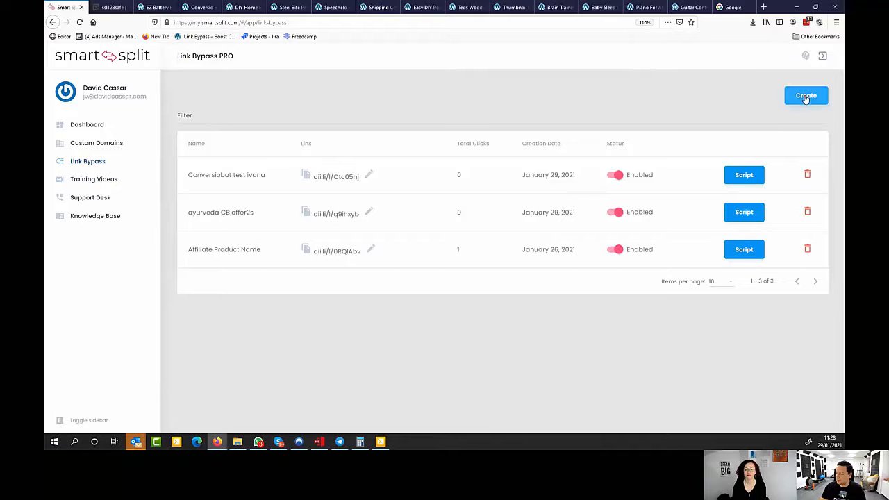
left_click(806, 95)
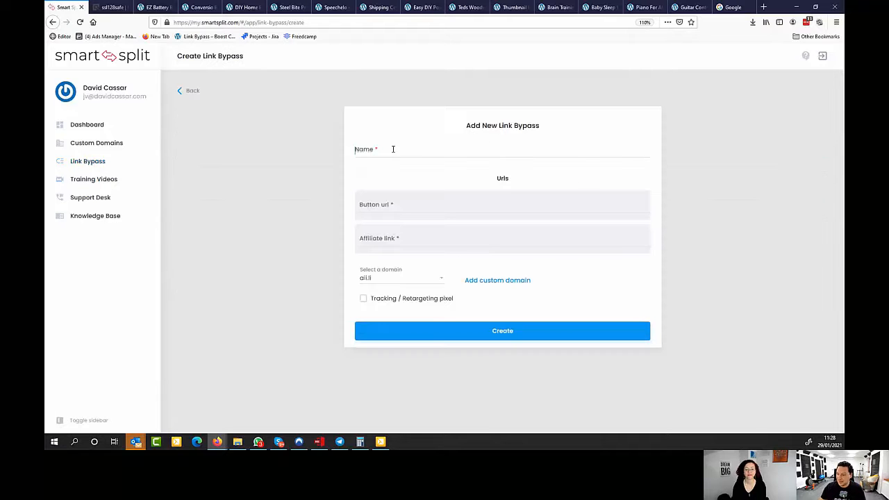
type("Conversiobot ivana te")
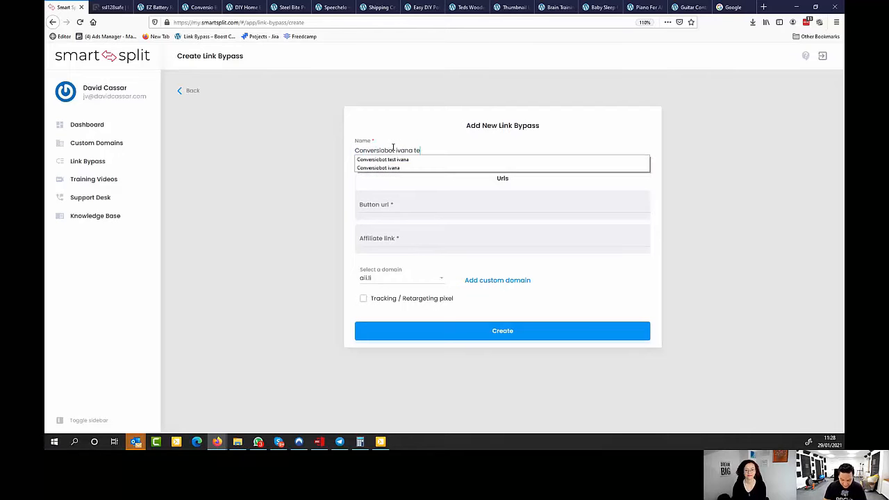
type("interview")
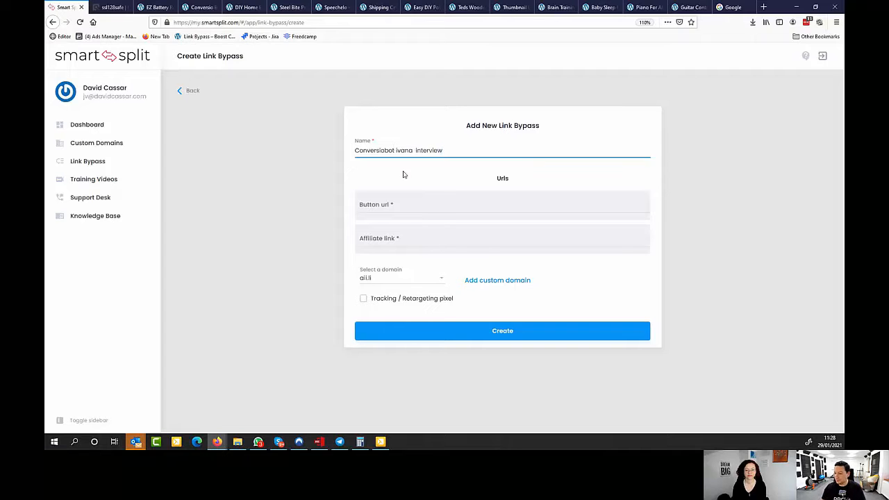
double_click(431, 150)
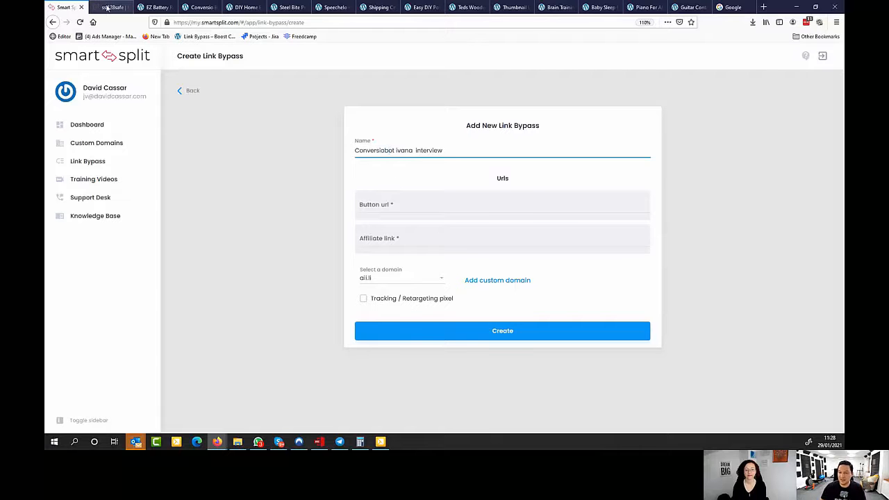
Search the ClickBank marketplace for conversiobot and bring up its sales page.
left_click(111, 8)
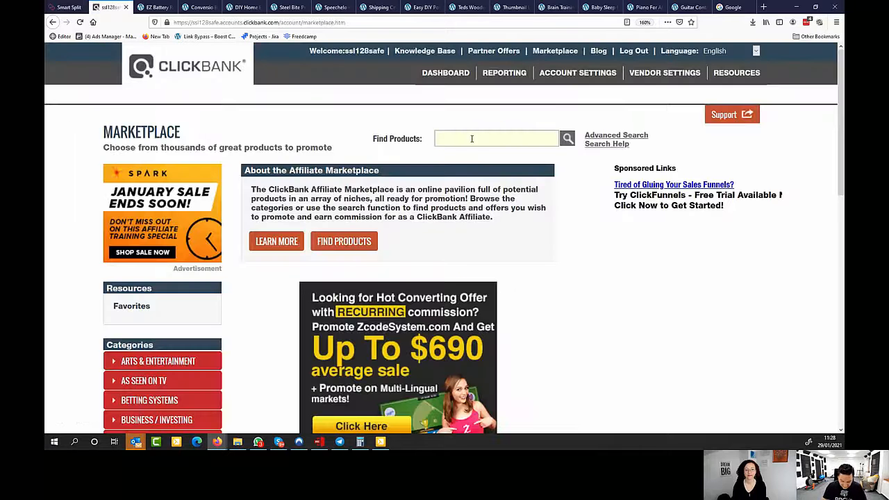
type("conversiobot")
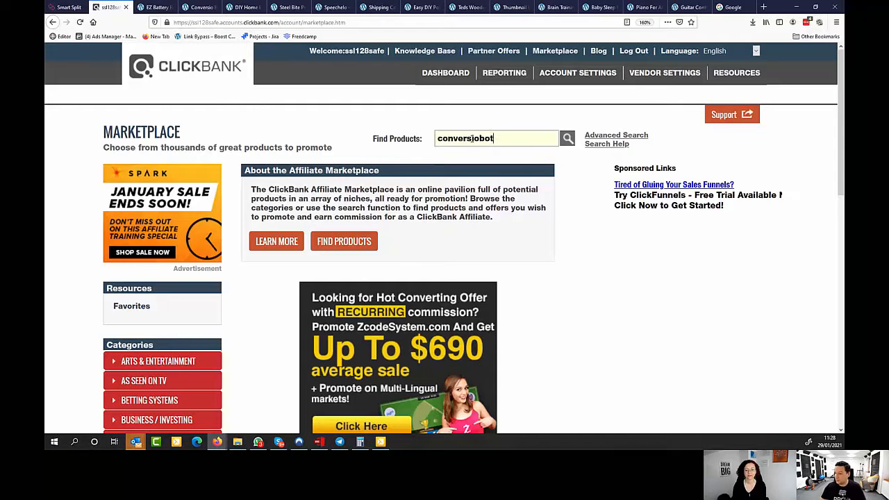
left_click(570, 139)
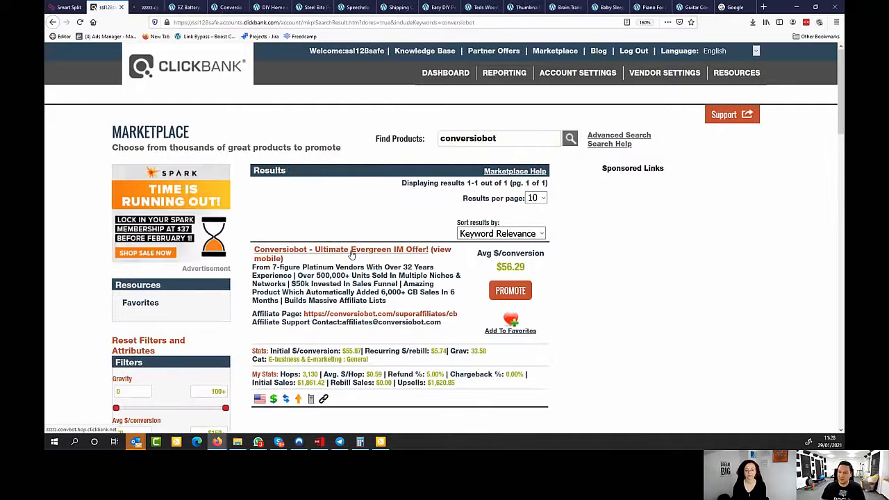
left_click(341, 250)
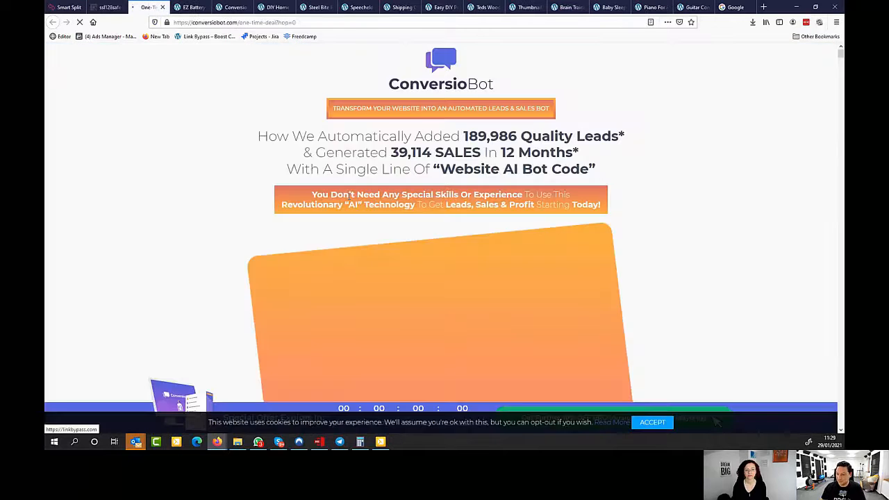
Copy the ConversioBot order button link and return to the new link bypass form.
scroll("down", 3)
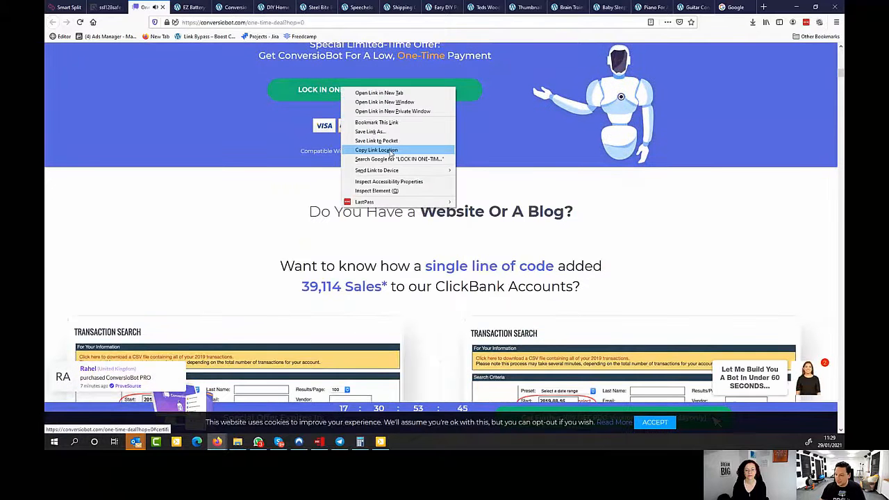
left_click(111, 8)
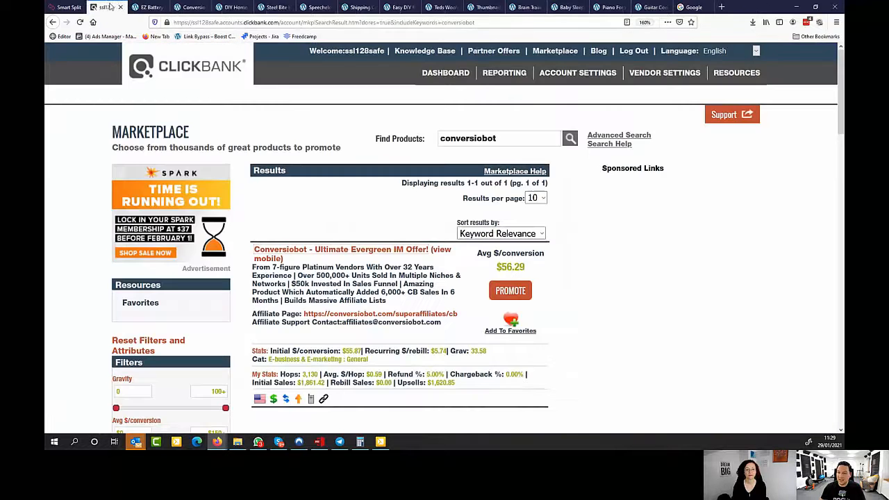
left_click(67, 8)
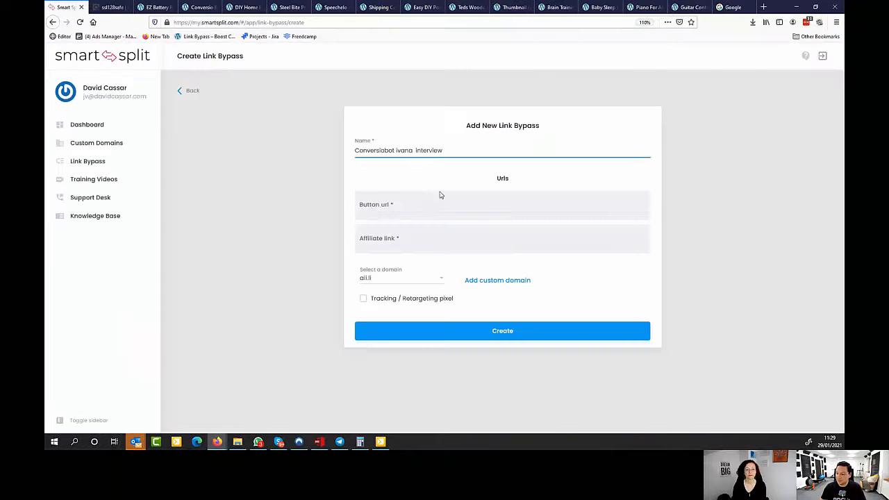
Fill the button URL with the ConversioBot one-time-deal order link and move to the affiliate link field.
type("https://conversiobot.com/one-time-deal?hop=0#certifi")
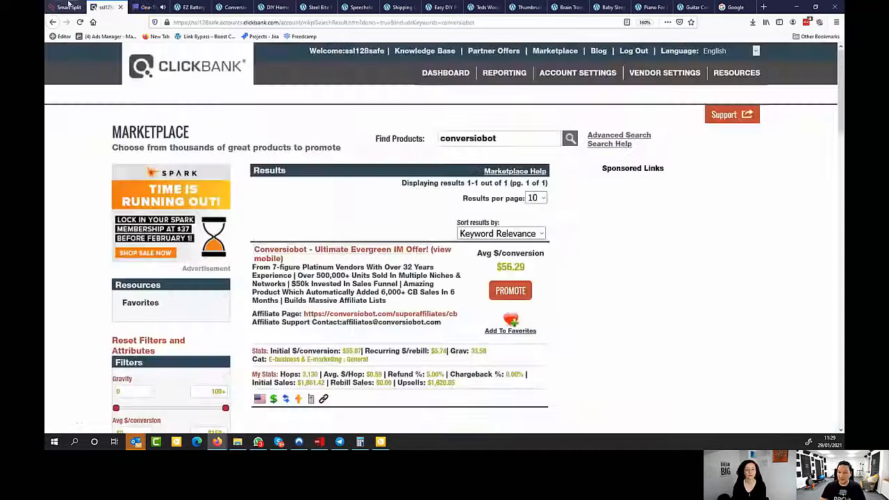
left_click(69, 7)
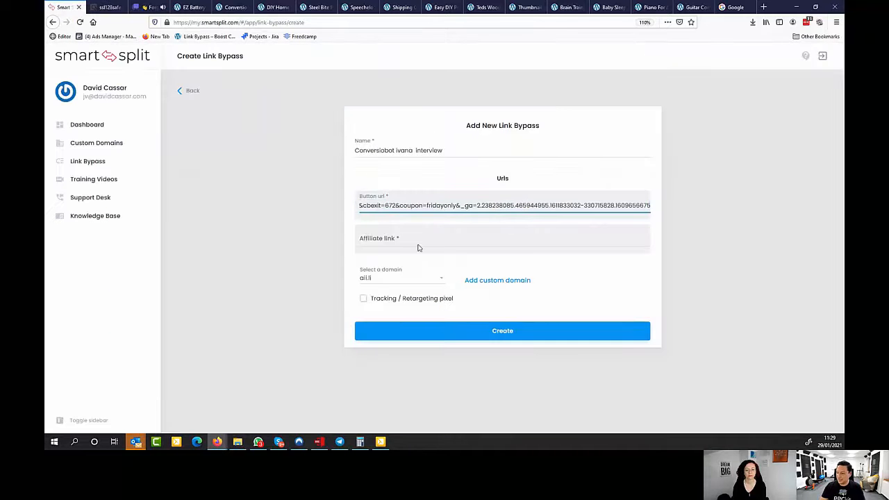
left_click(503, 239)
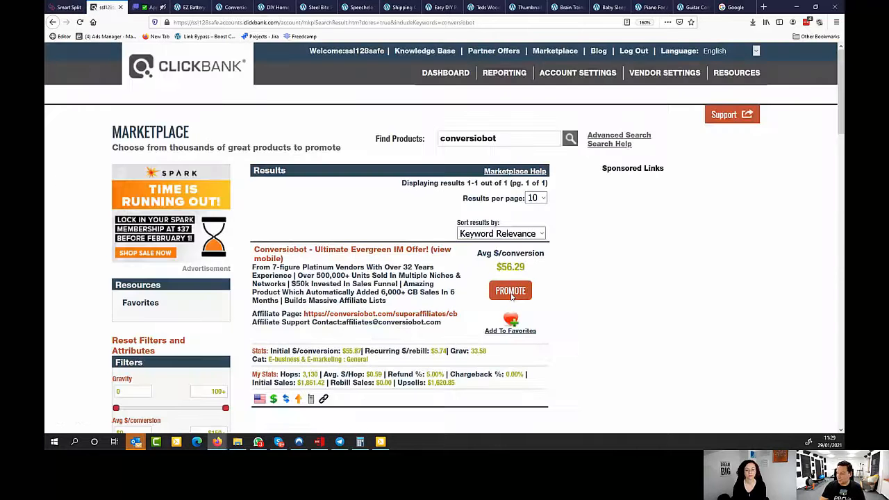
Promote ConversioBot in ClickBank and generate its affiliate HopLink.
left_click(510, 291)
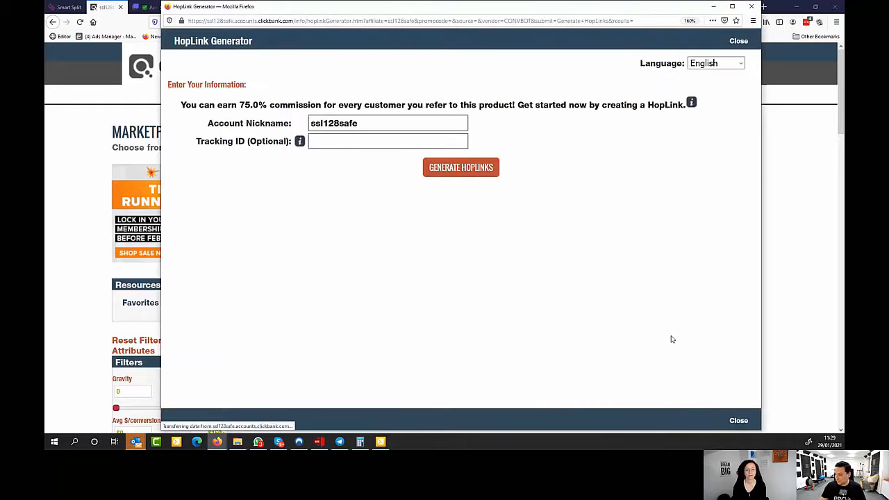
left_click(461, 167)
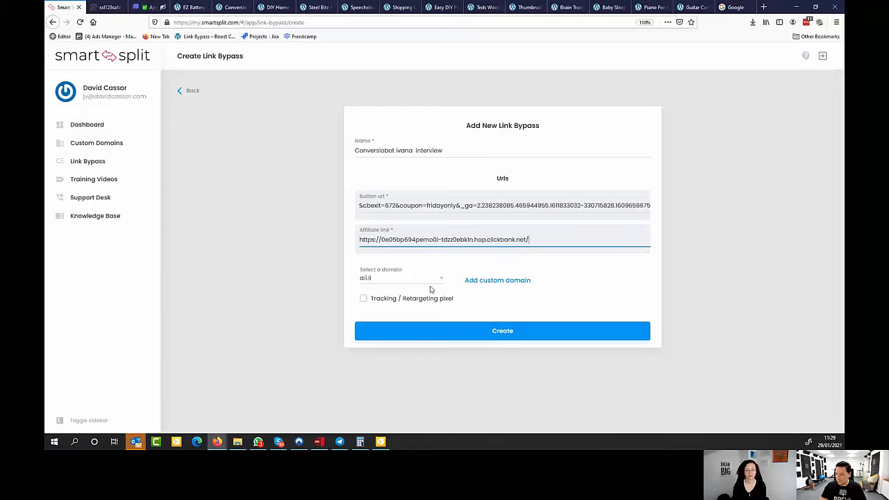
mouse_move(523, 337)
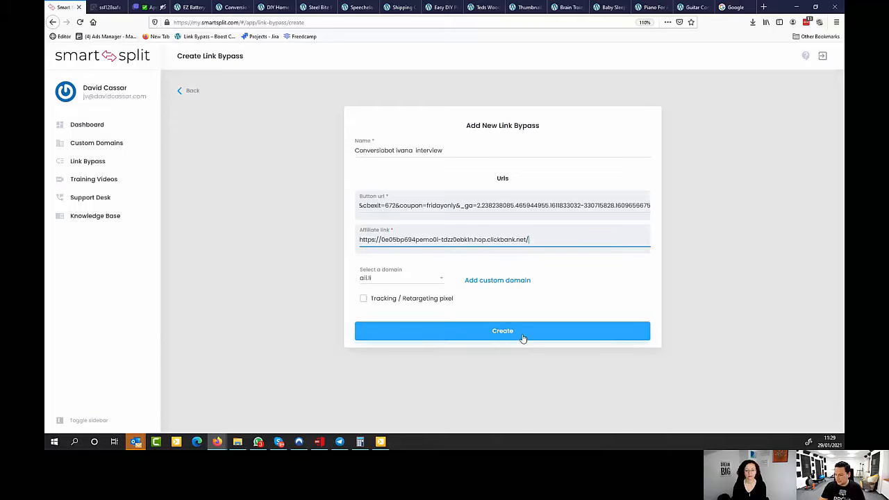
Save the ConversioBot bypass, copy its short link and visit it in the browser.
left_click(503, 331)
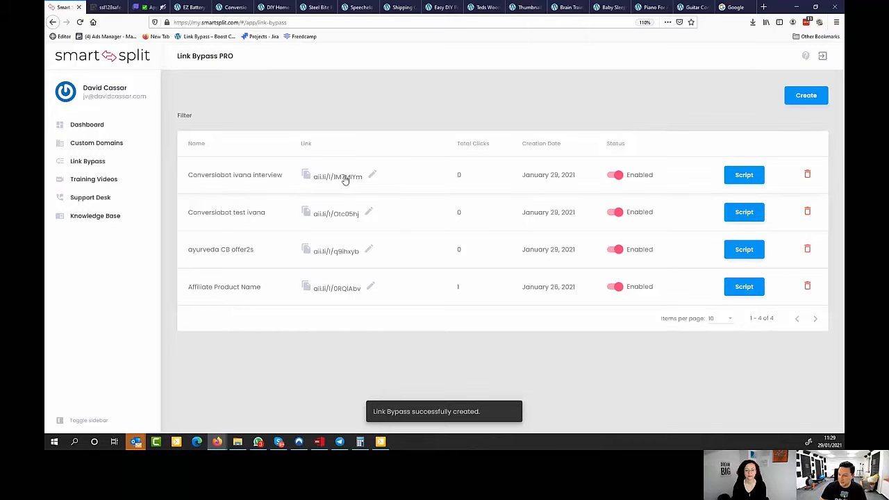
left_click(305, 175)
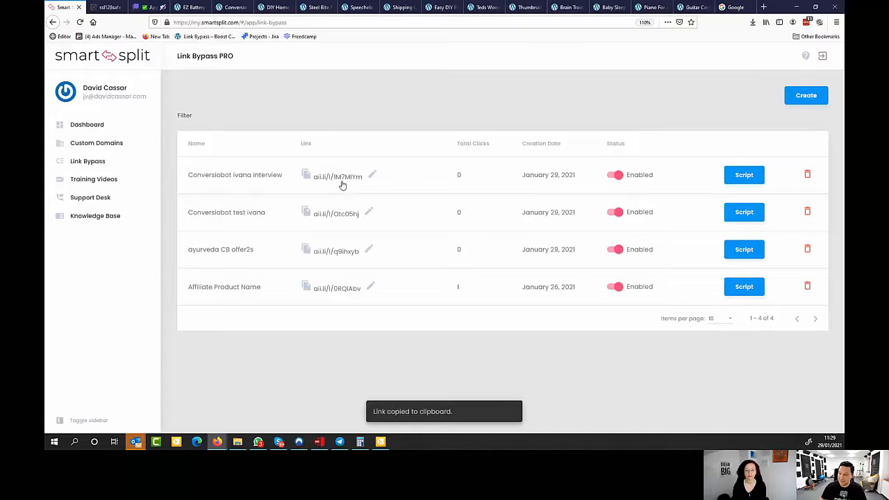
left_click(230, 7)
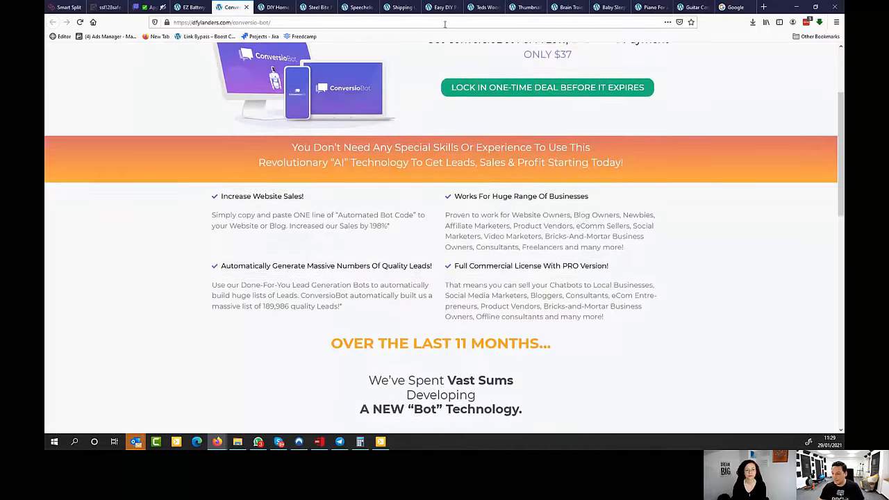
Check the ClickBank order form credits affiliate ssl128safe, then return to the bypass list.
scroll("up", 3)
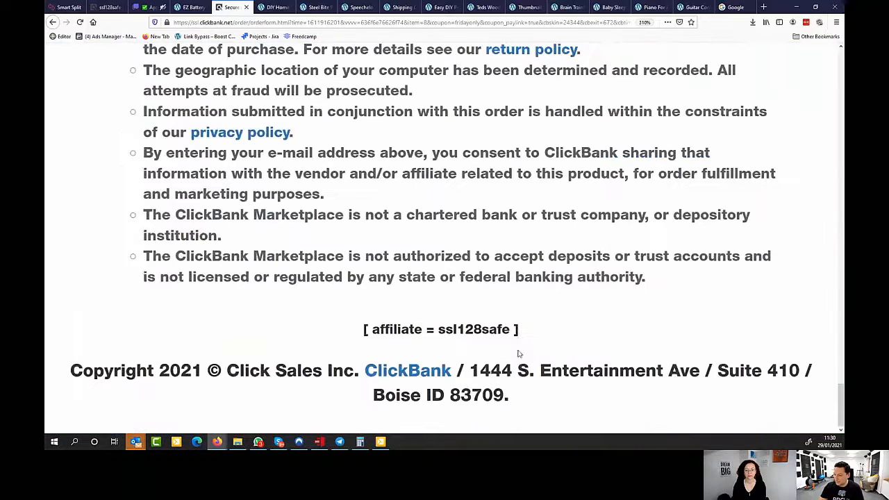
mouse_move(585, 342)
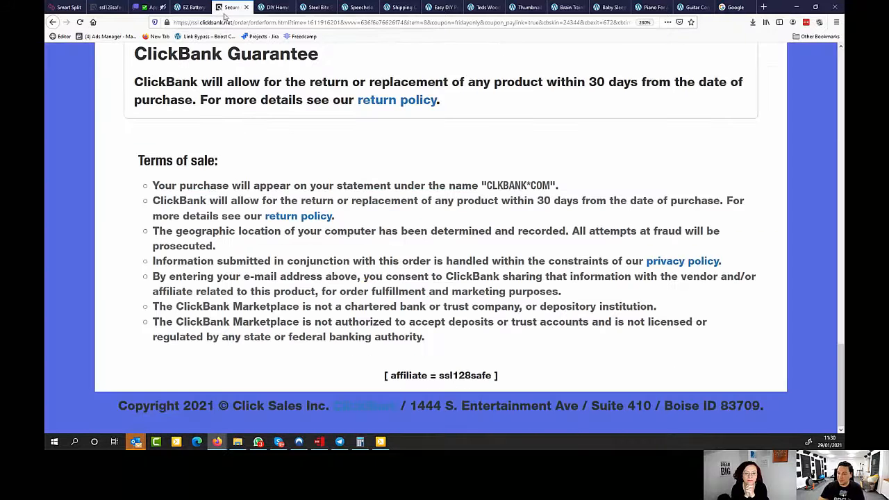
mouse_move(499, 367)
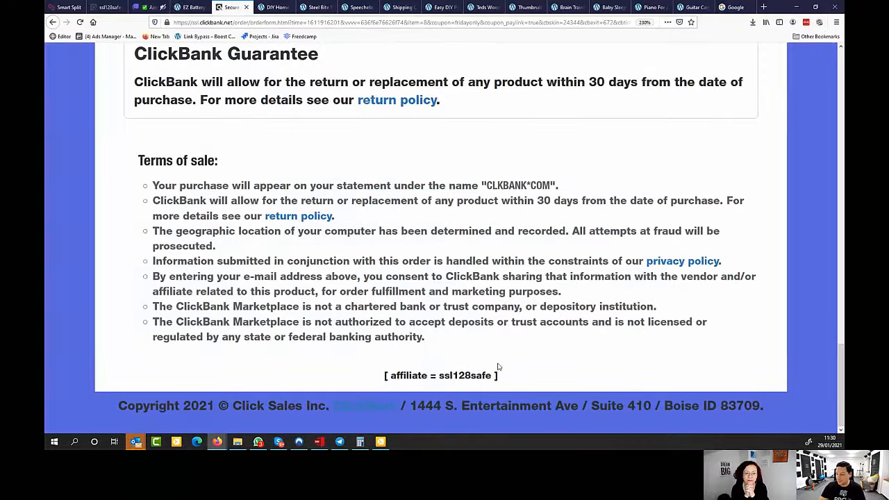
left_click(70, 7)
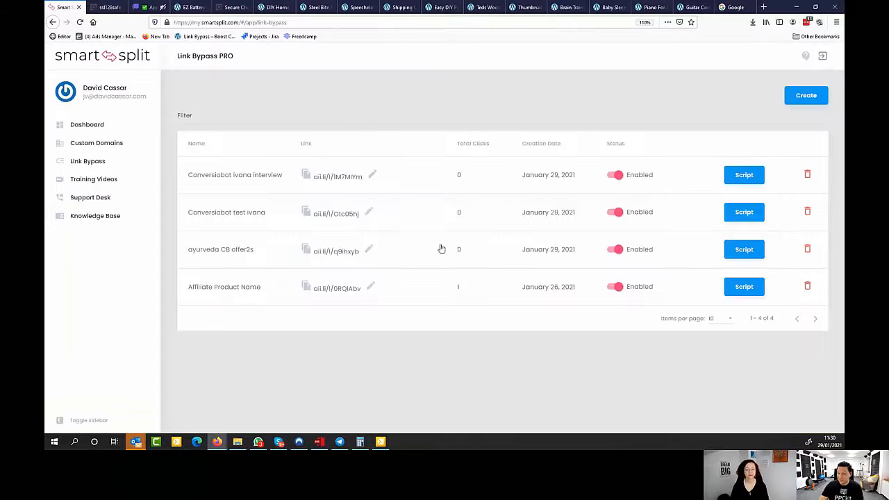
mouse_move(806, 97)
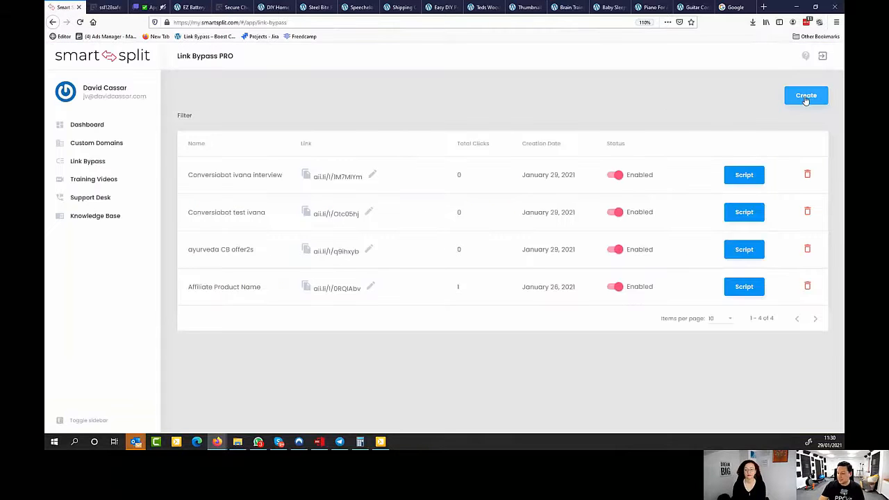
Bring up an empty Add New Link Bypass form.
left_click(806, 96)
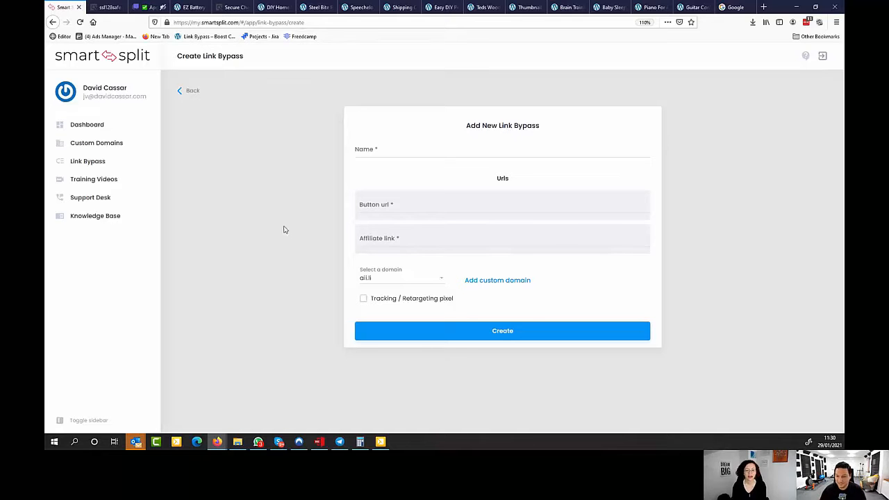
mouse_move(282, 250)
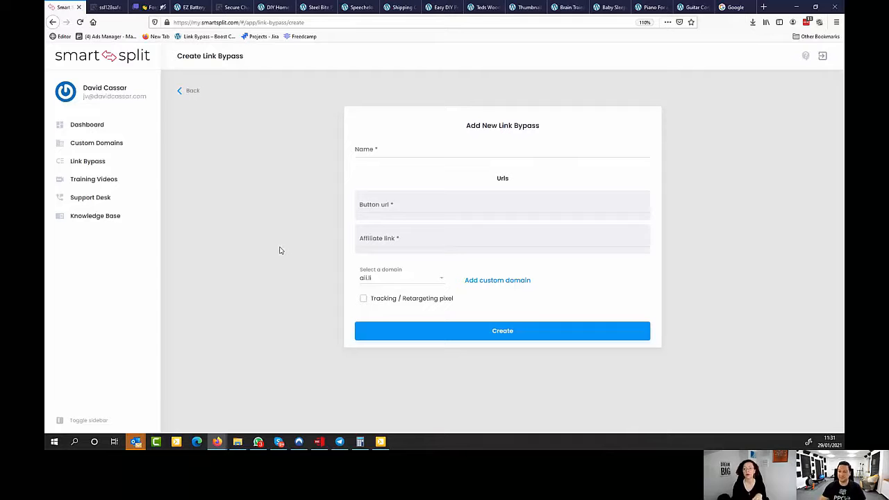
mouse_move(48, 285)
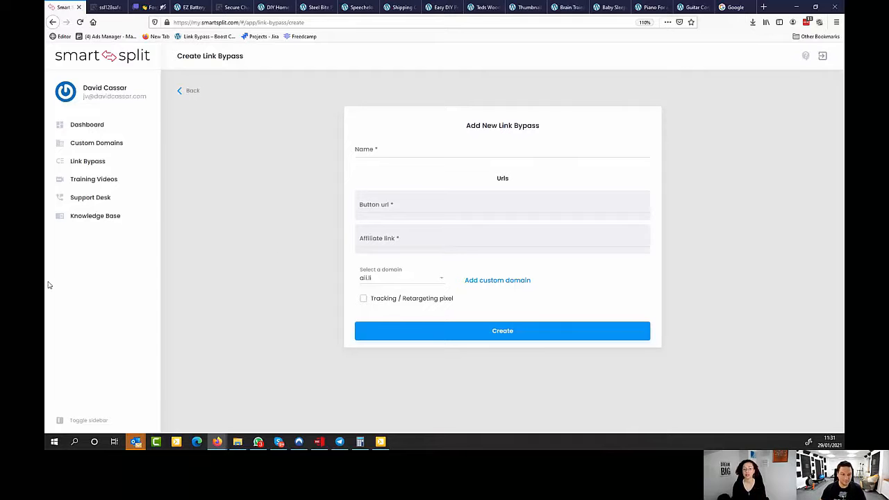
mouse_move(202, 309)
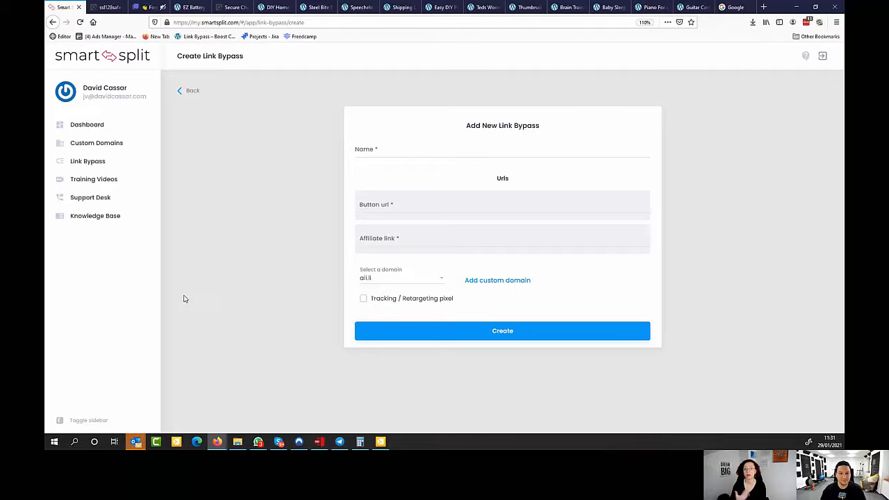
mouse_move(180, 291)
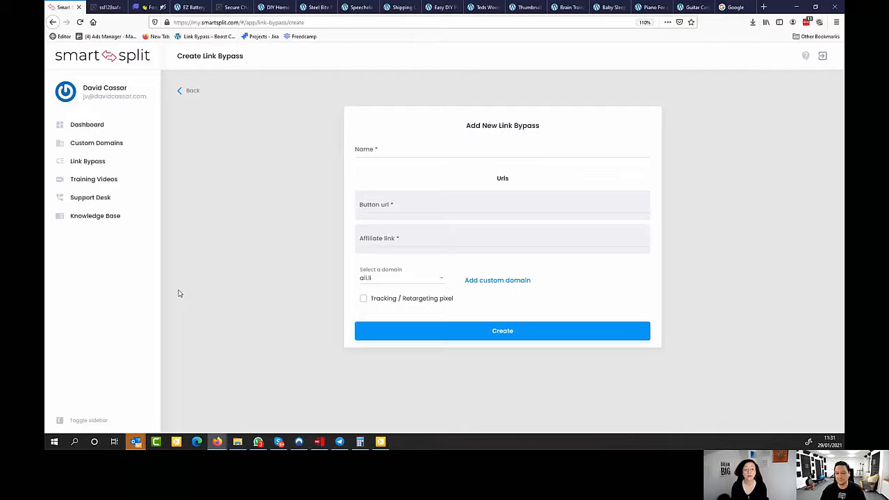
mouse_move(207, 189)
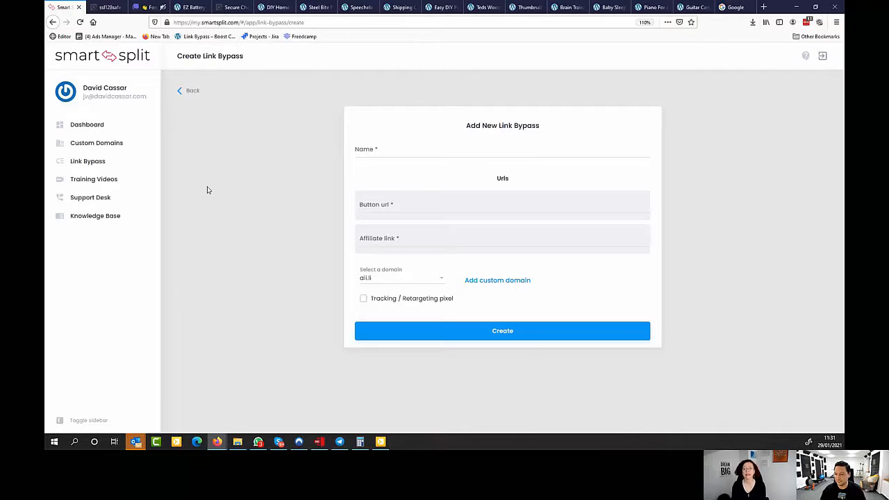
mouse_move(200, 267)
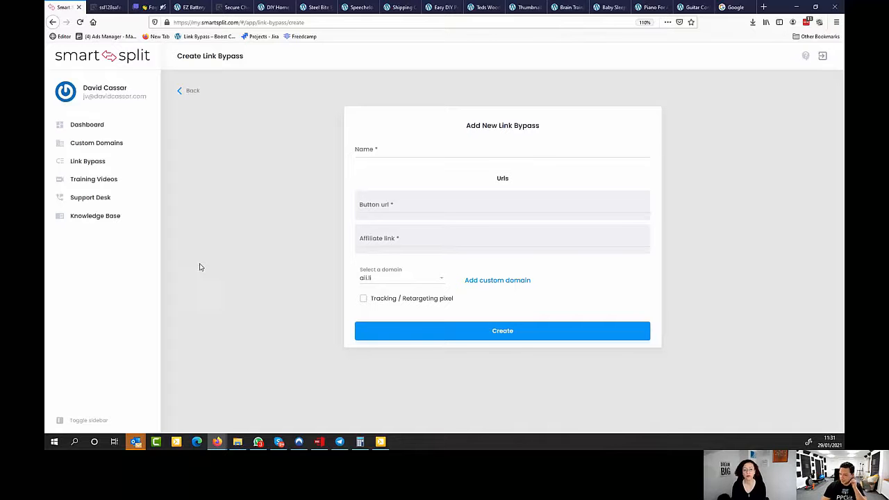
mouse_move(230, 342)
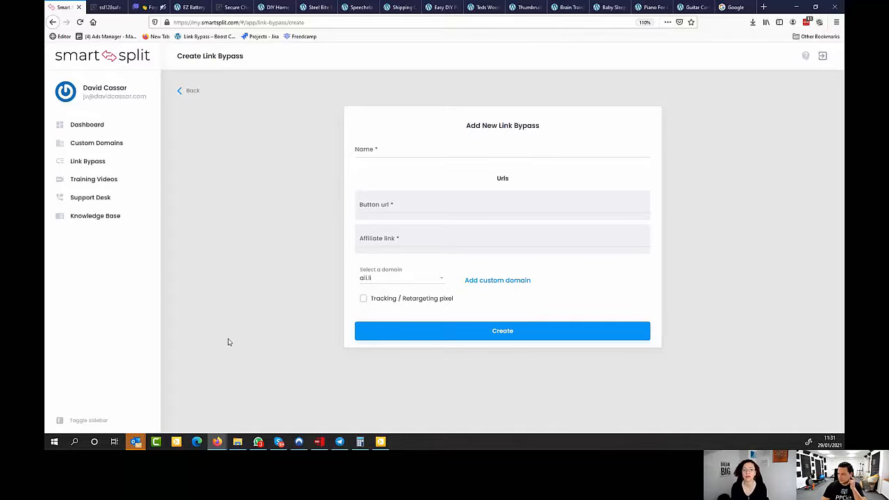
mouse_move(320, 36)
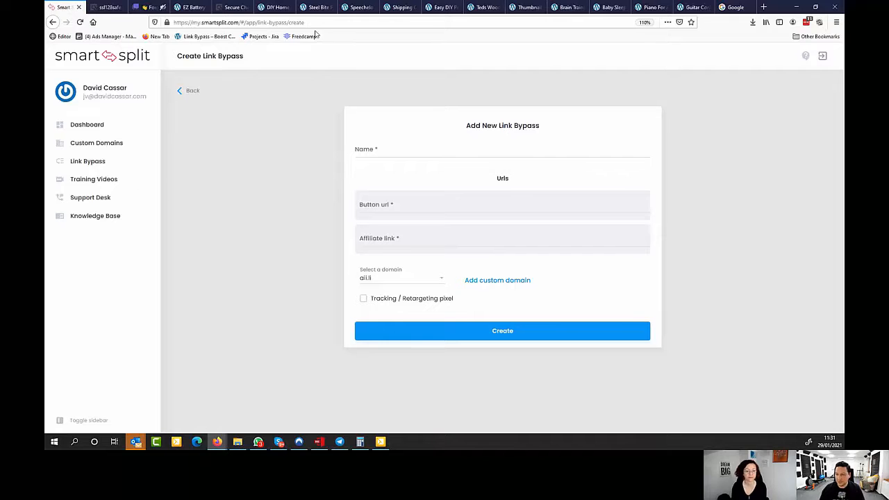
mouse_move(320, 196)
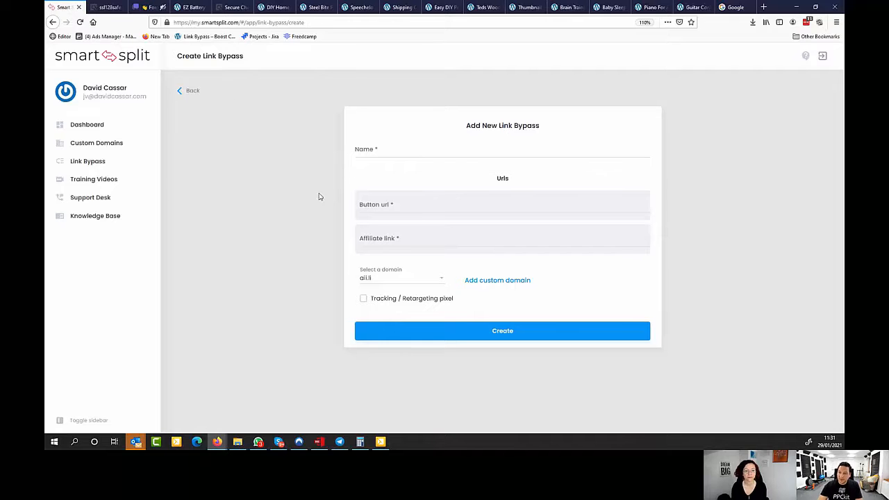
mouse_move(225, 120)
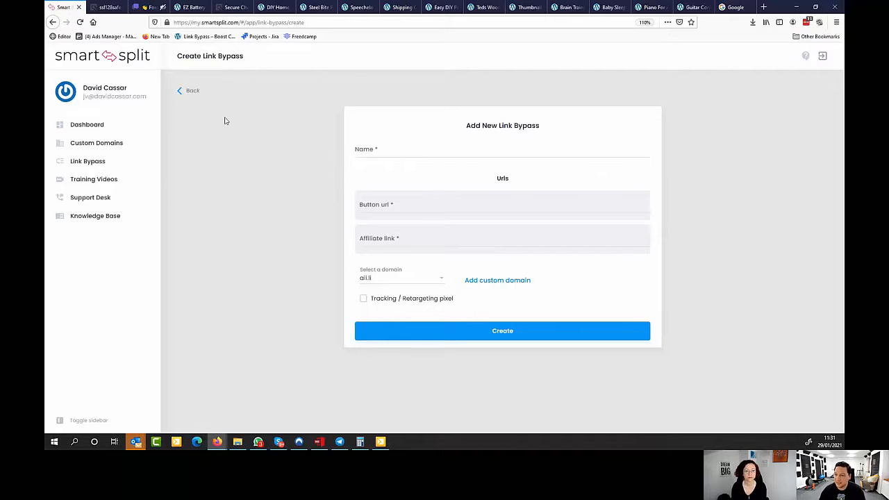
mouse_move(245, 156)
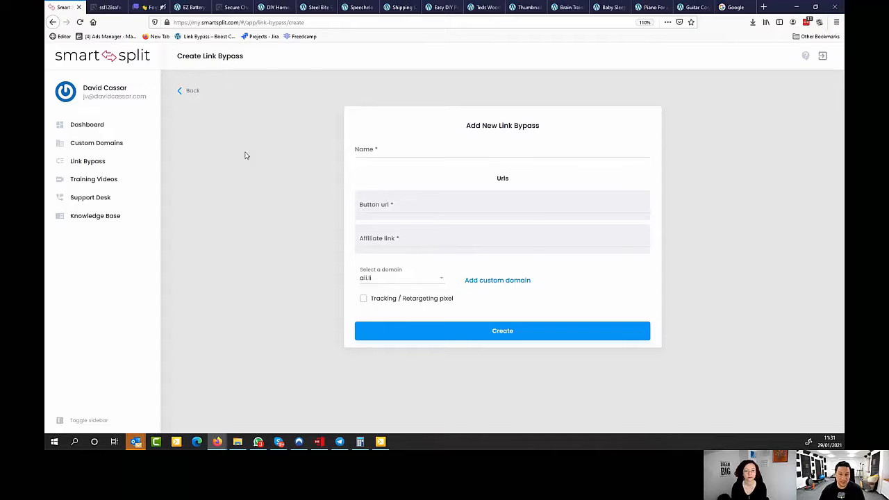
mouse_move(288, 172)
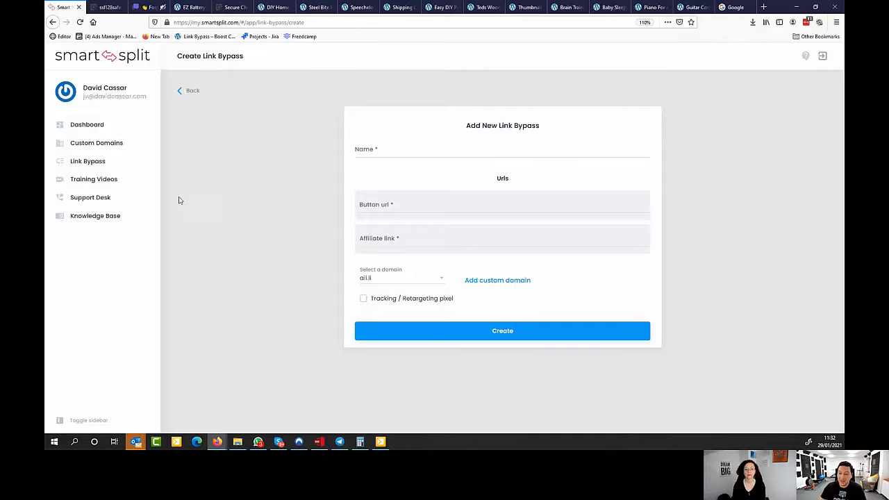
mouse_move(232, 208)
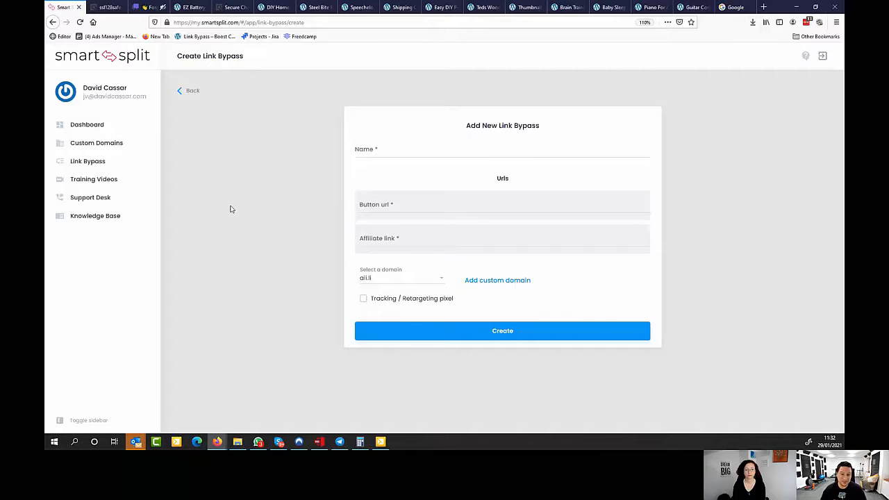
mouse_move(281, 192)
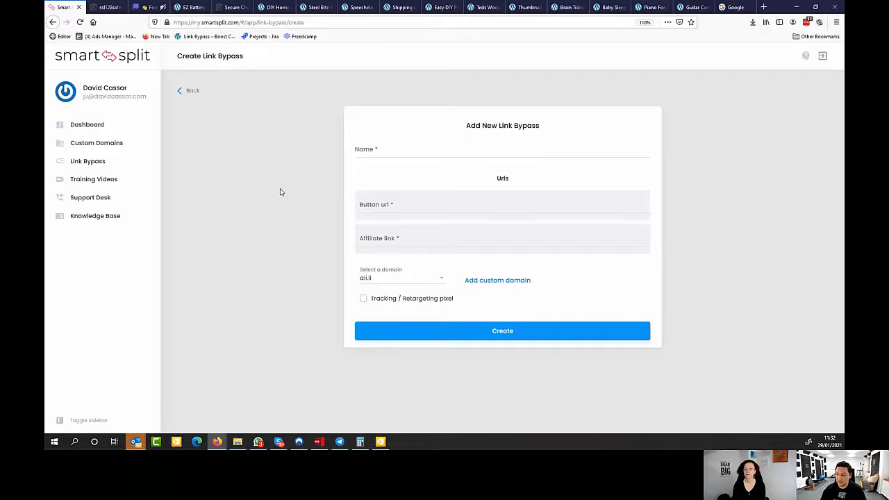
mouse_move(284, 186)
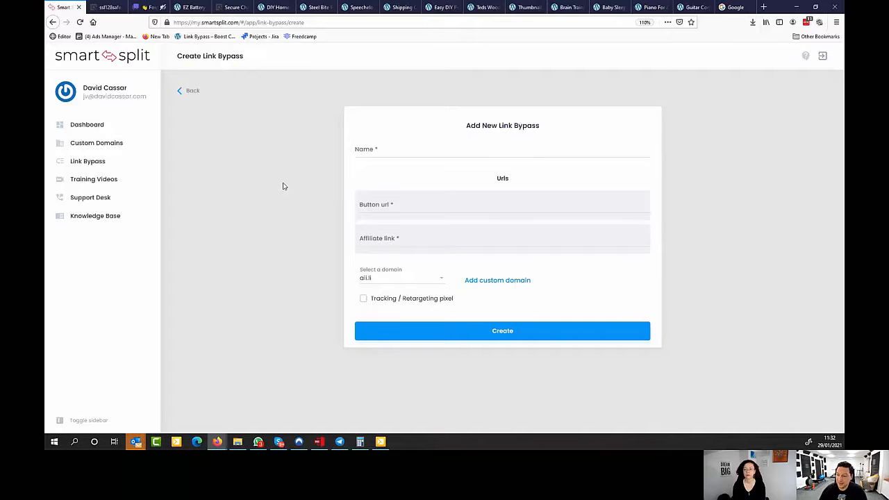
mouse_move(500, 303)
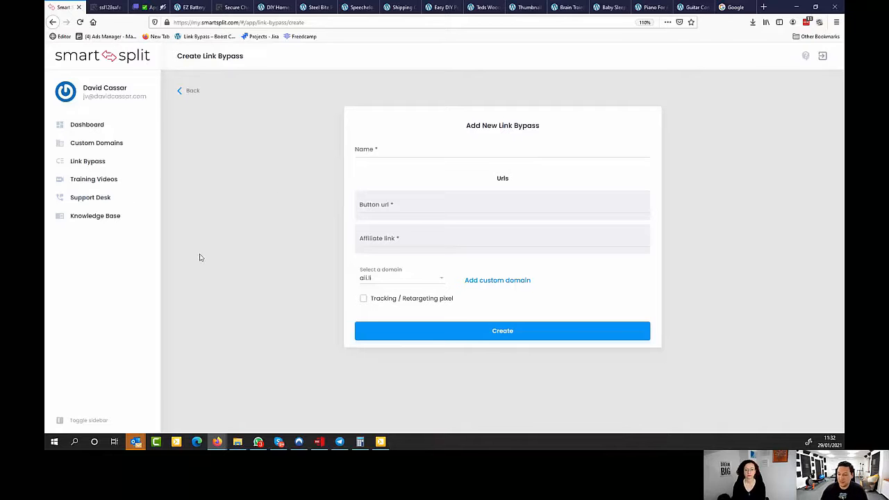
Go to the Custom Domains page showing setup steps for dedicated domains and subdomains.
left_click(87, 162)
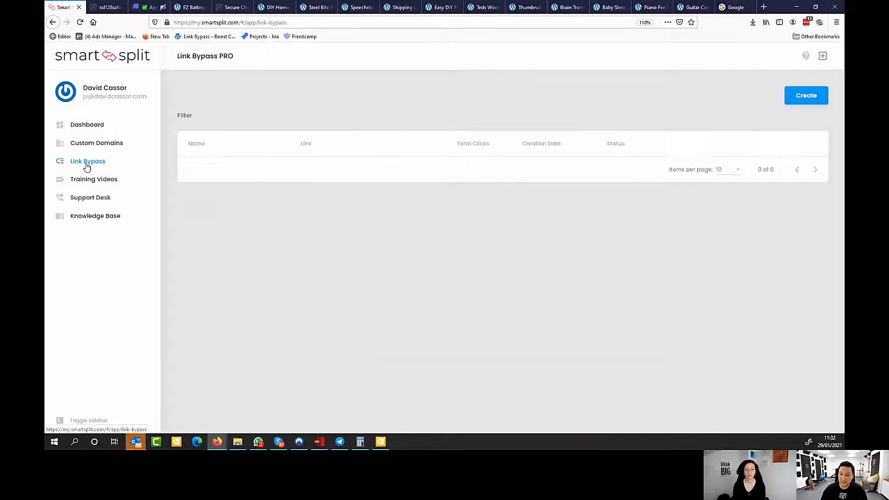
left_click(96, 141)
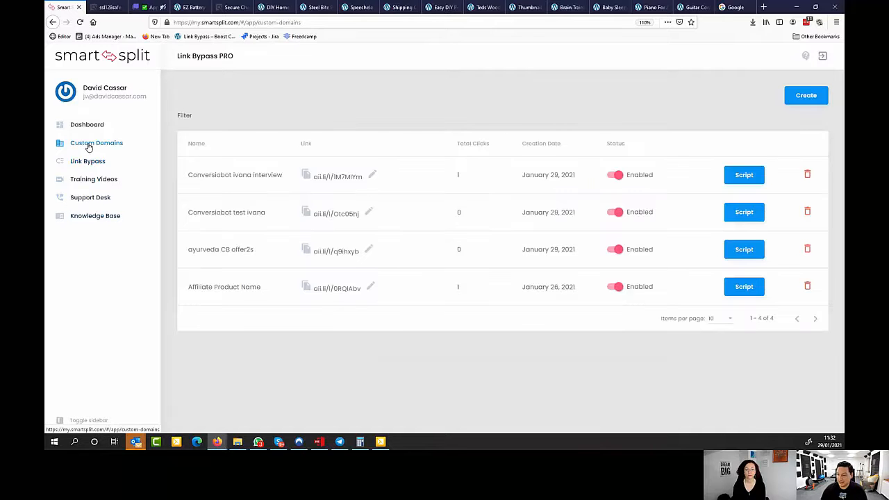
left_click(96, 142)
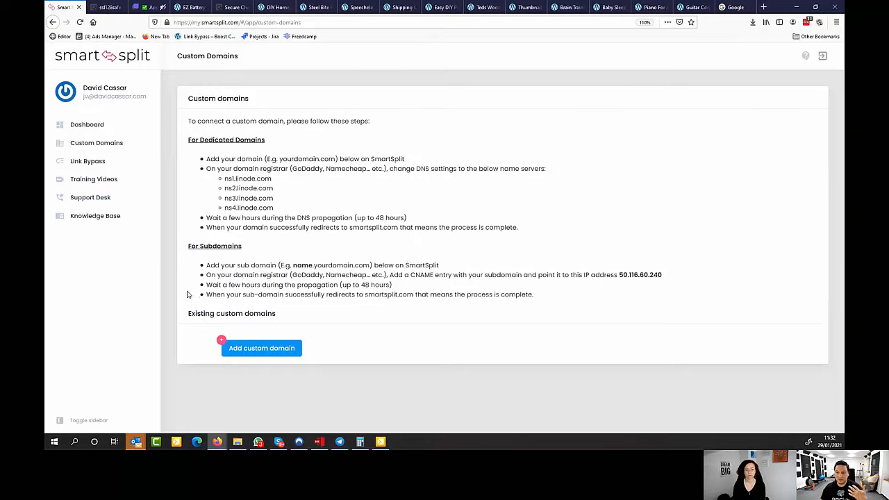
mouse_move(87, 161)
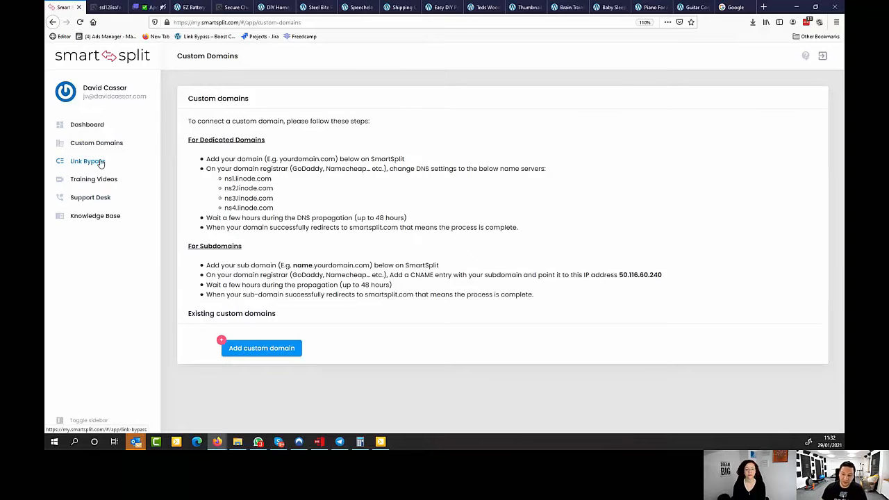
Return to the Link Bypass PRO table listing four enabled bypasses.
left_click(88, 161)
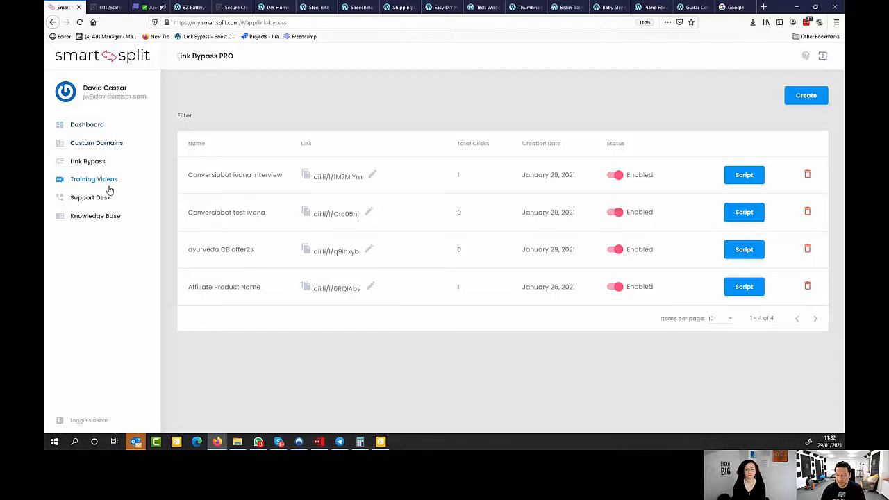
mouse_move(158, 143)
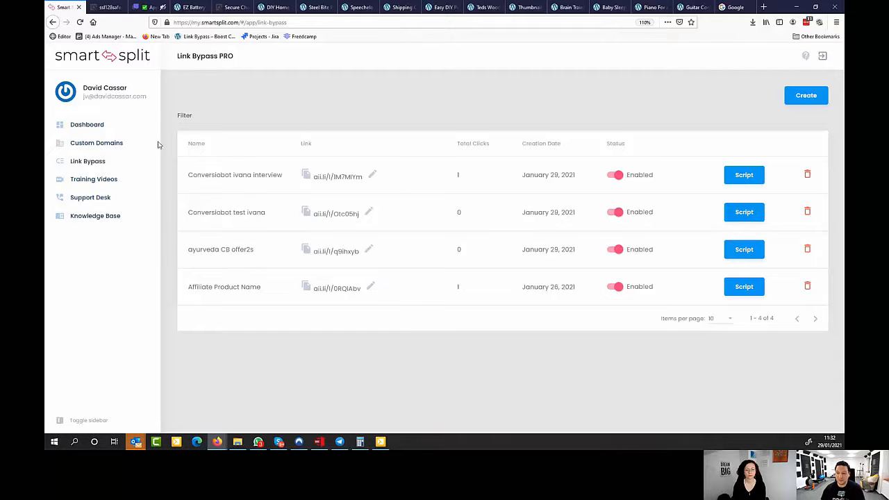
mouse_move(442, 118)
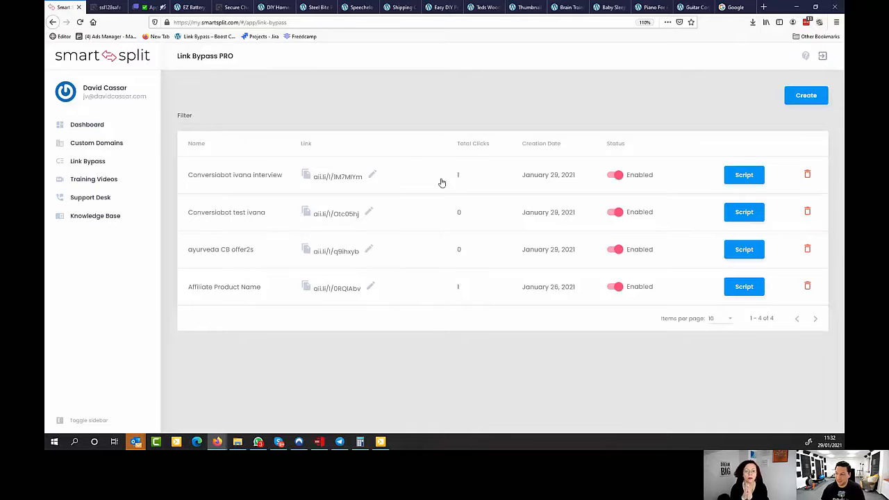
mouse_move(351, 125)
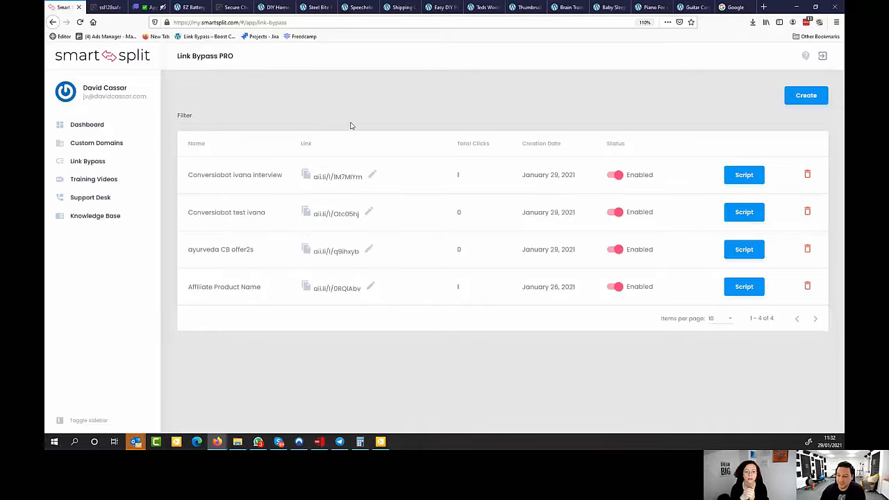
mouse_move(345, 114)
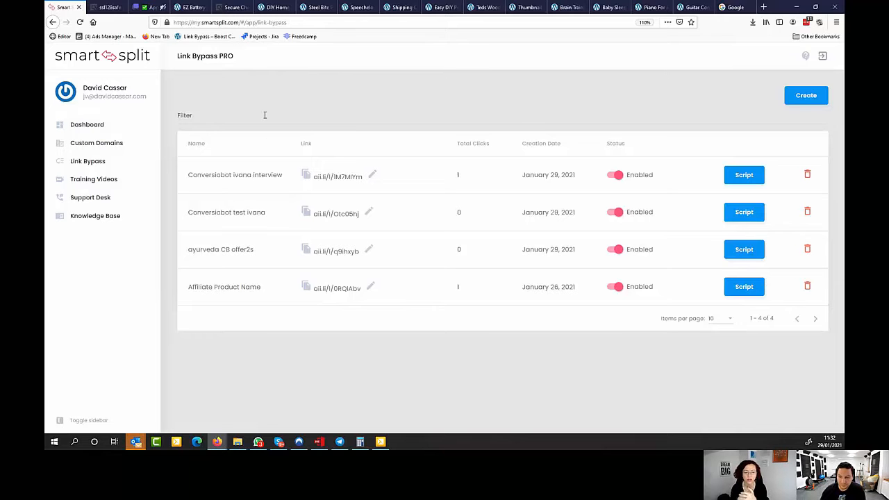
mouse_move(317, 112)
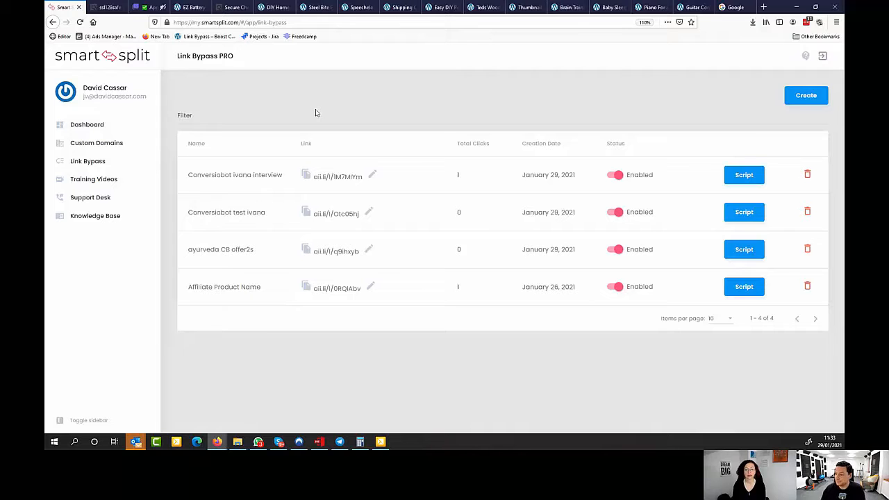
mouse_move(273, 197)
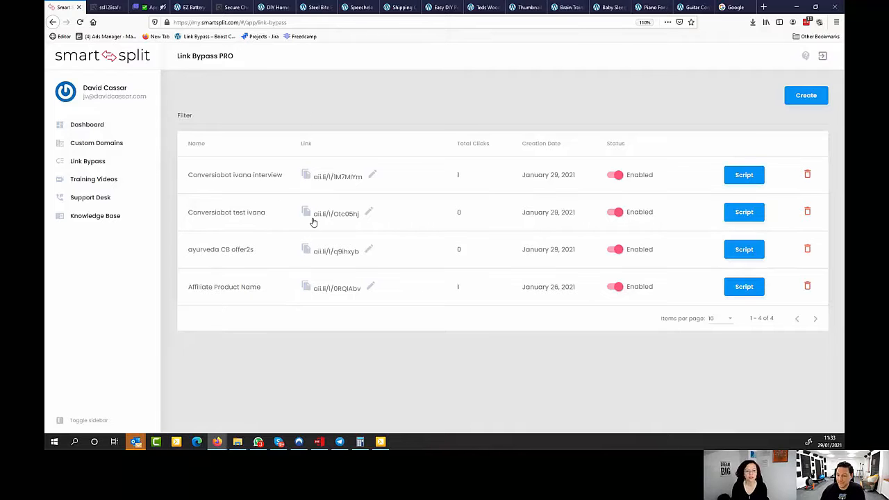
mouse_move(281, 129)
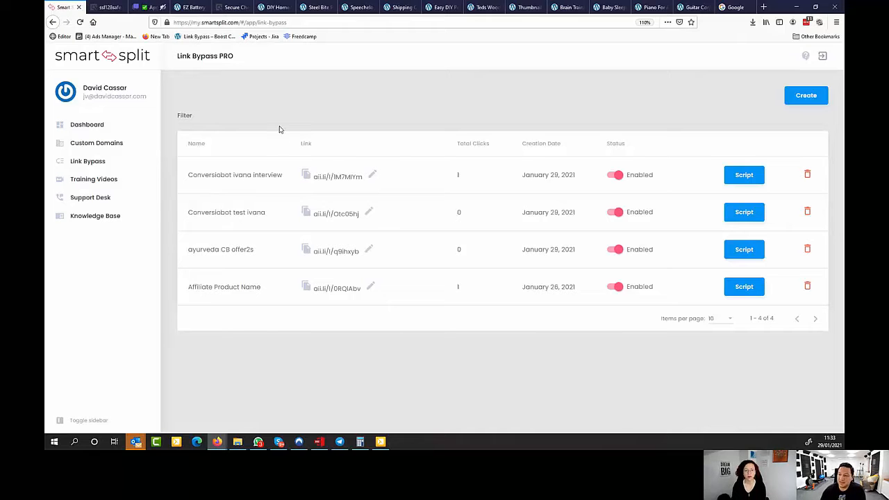
mouse_move(250, 188)
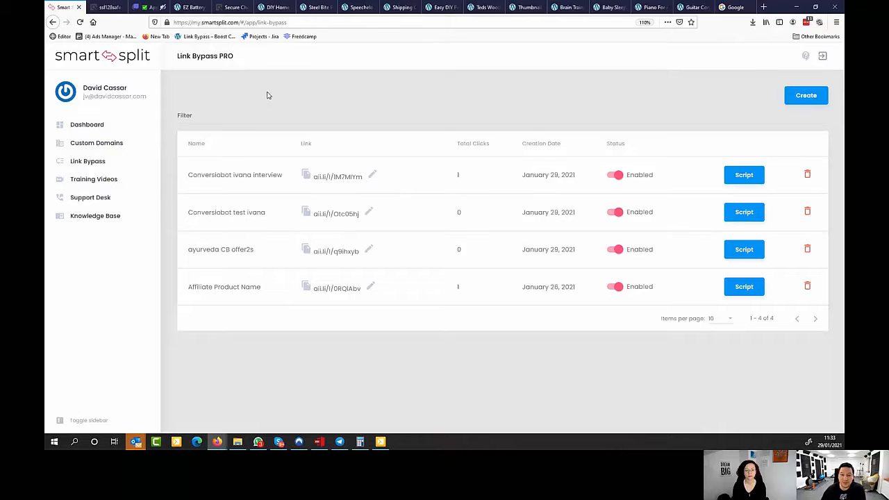
mouse_move(222, 43)
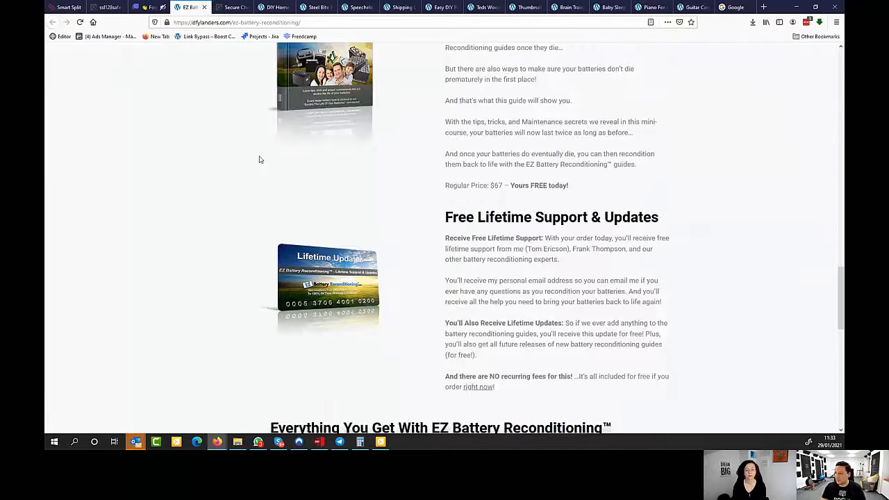
Browse the Steel Bite Pro and Speechelo ready-made landing pages.
scroll("up", 3)
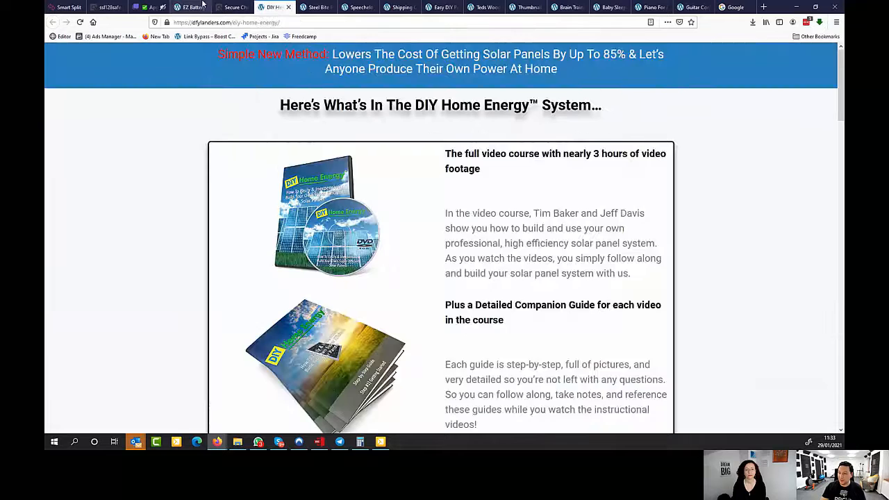
left_click(322, 7)
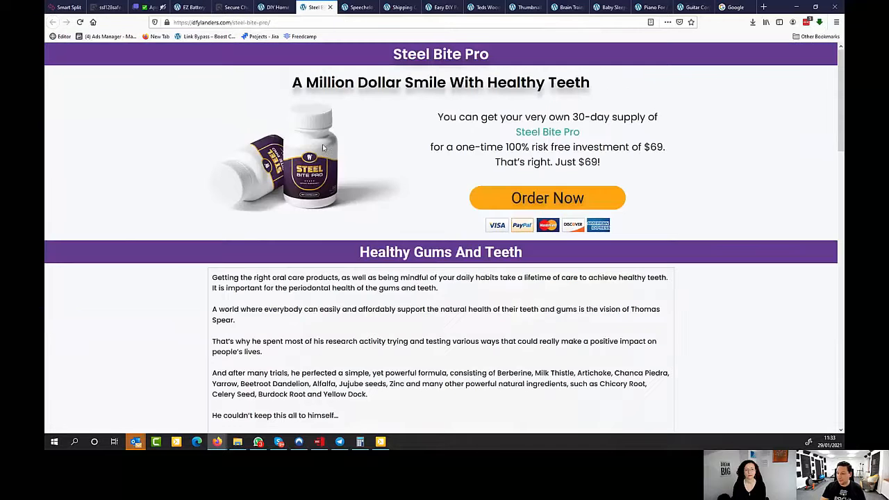
scroll("down", 3)
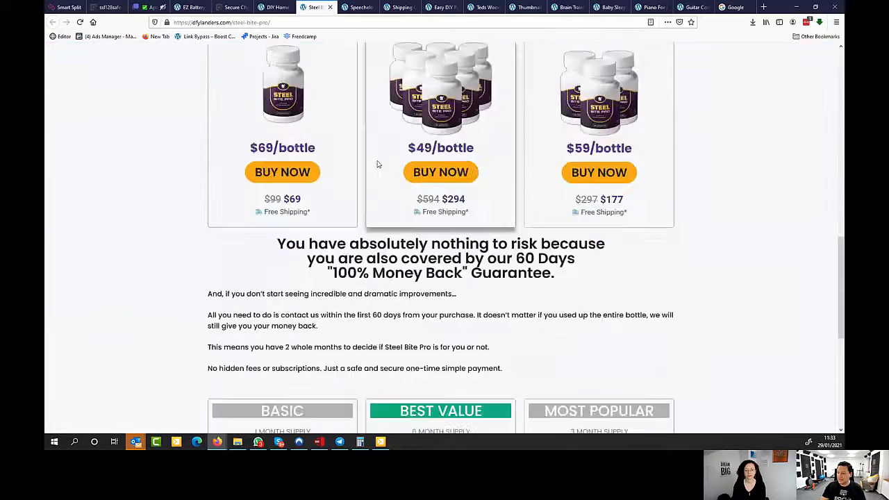
left_click(359, 8)
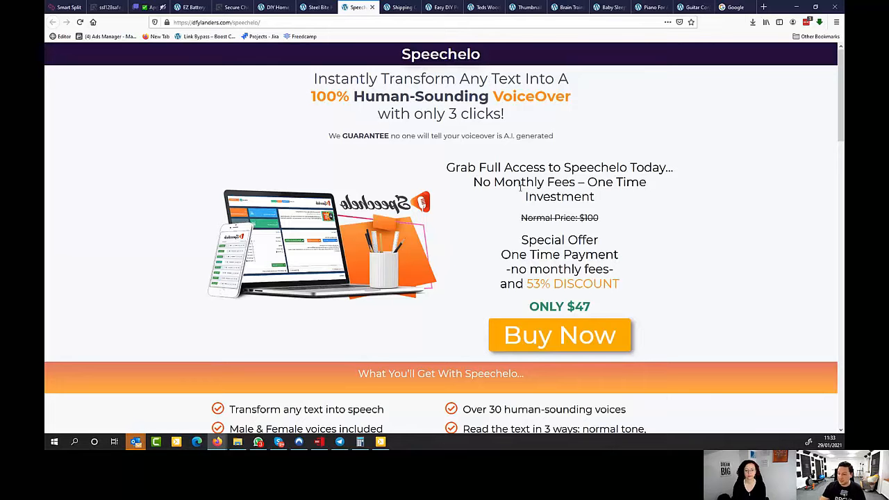
scroll("down", 3)
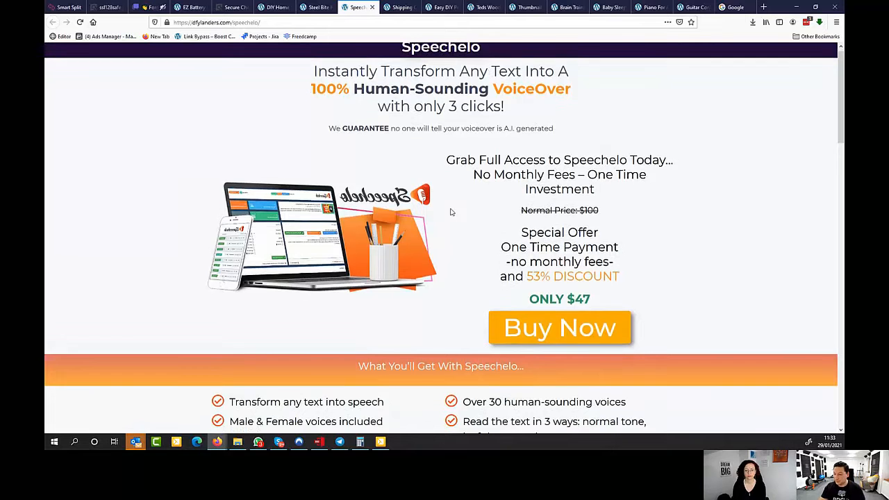
scroll("down", 3)
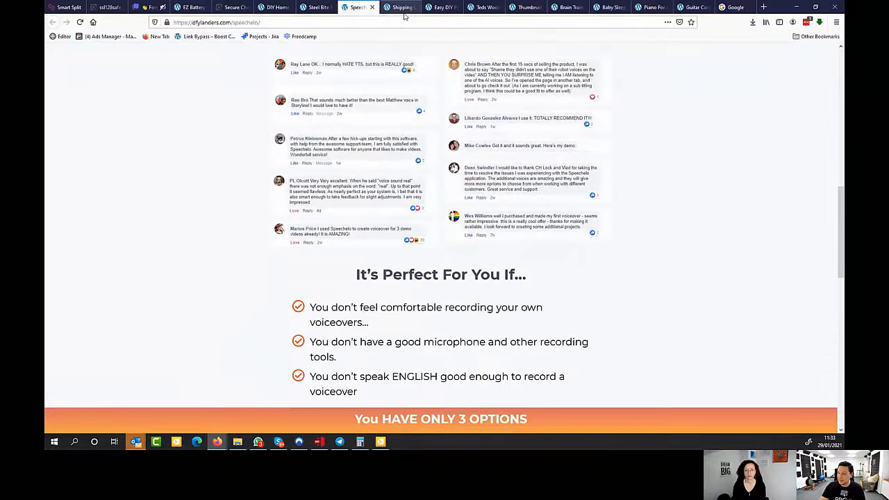
Flip through the shipping container, DIY Power Plan, Teds Woodworking, Thumbnail Blaster and Brain Training For Dogs pages.
left_click(397, 8)
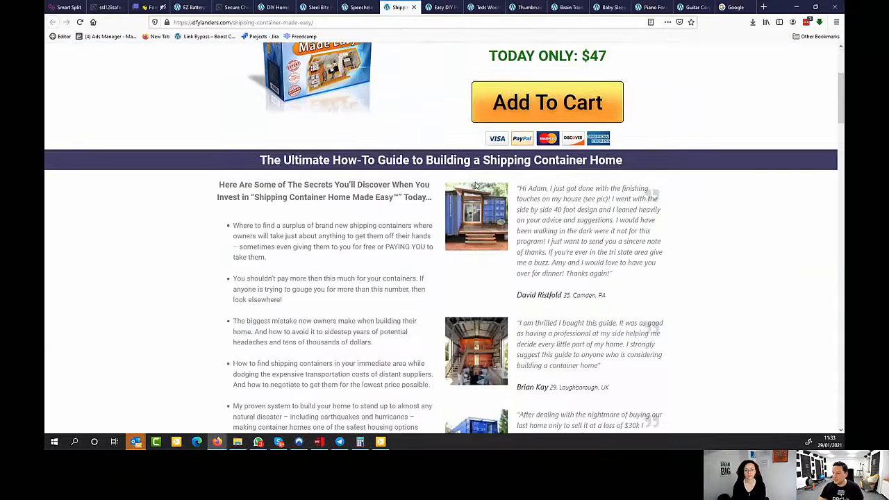
left_click(439, 8)
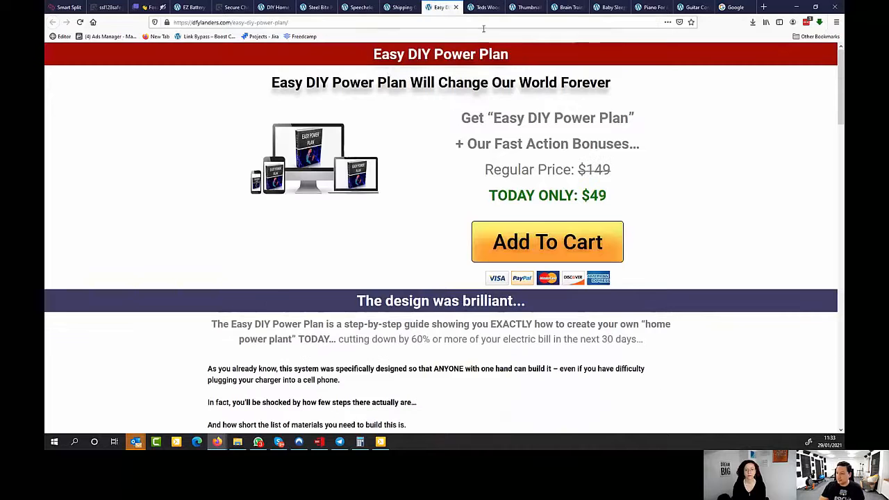
left_click(483, 8)
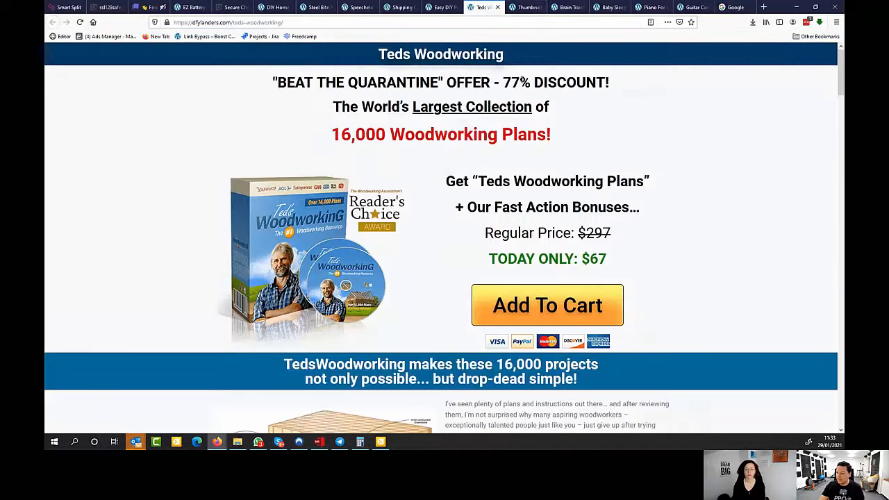
left_click(525, 8)
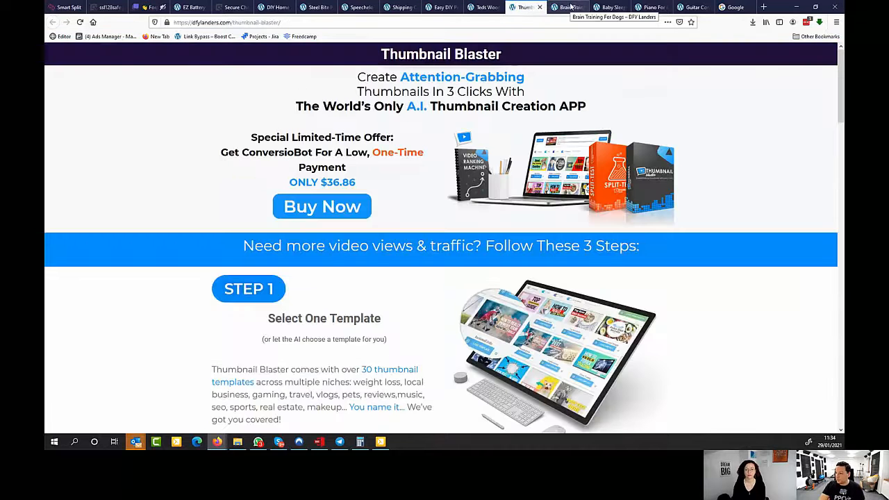
left_click(567, 8)
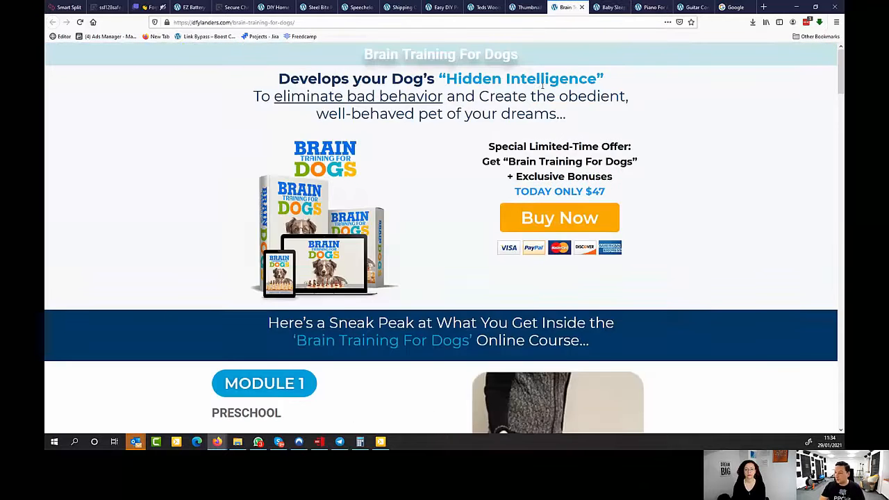
scroll("down", 3)
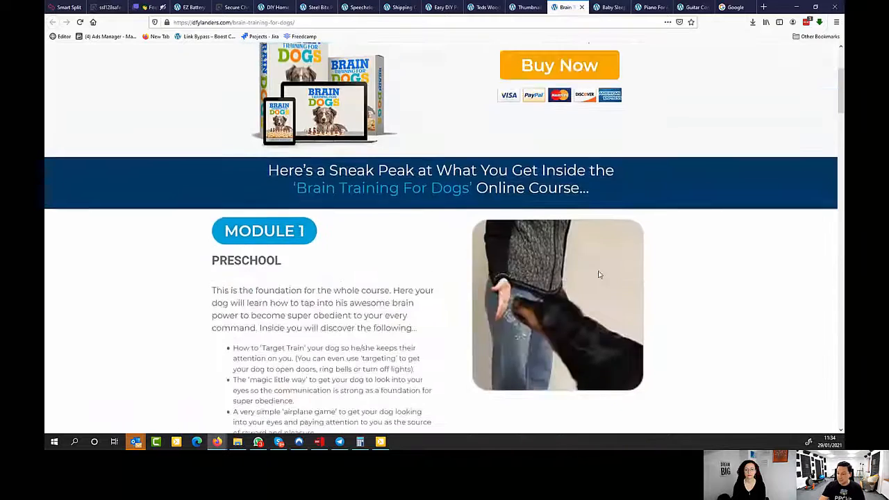
scroll("up", 3)
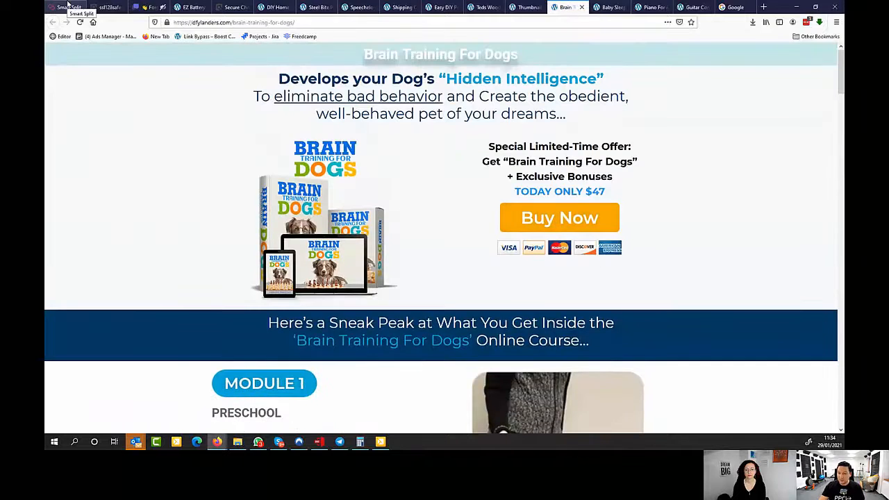
Glance at the Smart Split campaign list, then return to the Brain Training For Dogs lander.
left_click(63, 7)
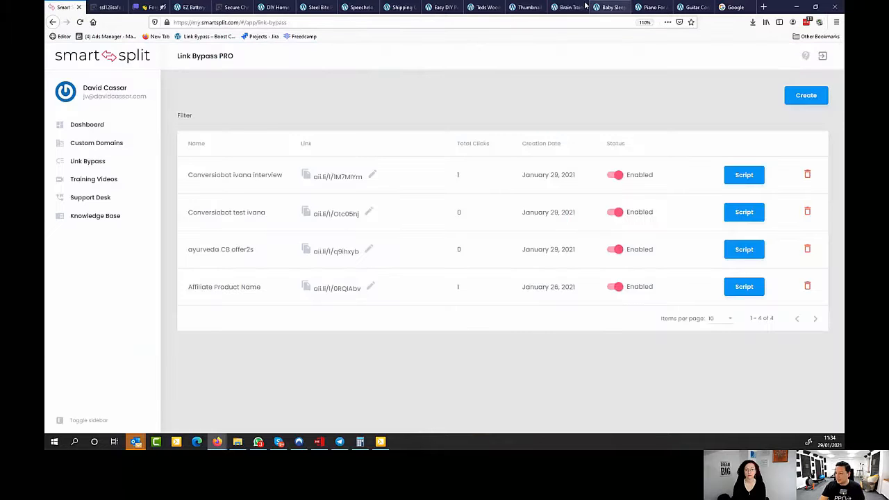
left_click(570, 8)
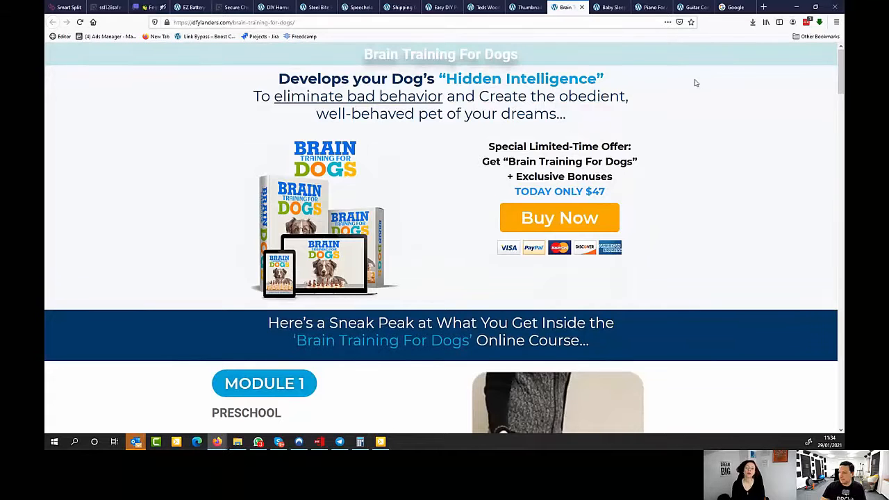
mouse_move(152, 123)
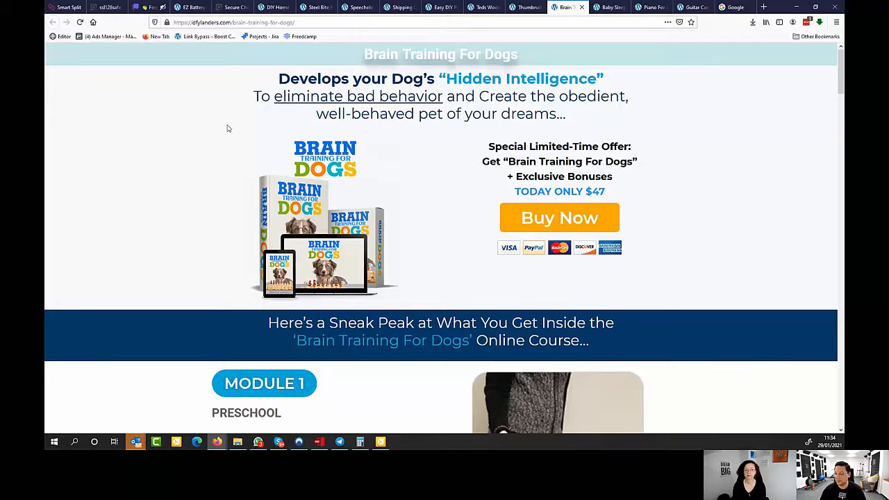
mouse_move(339, 236)
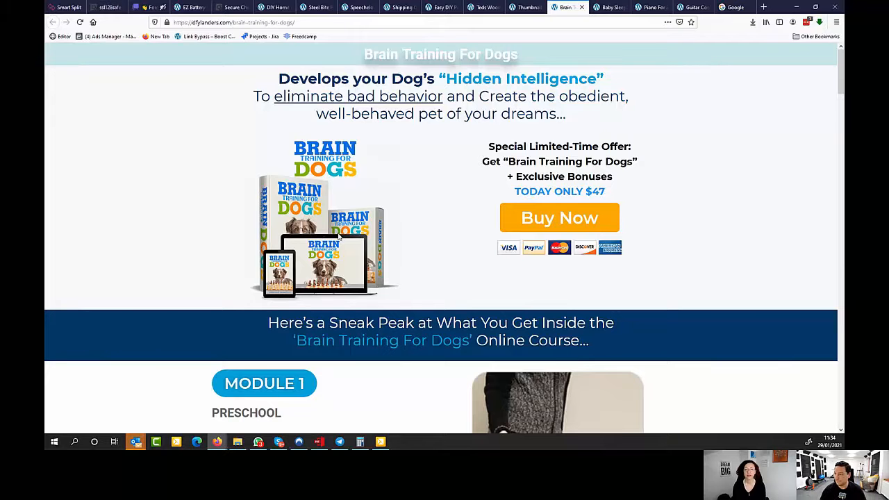
mouse_move(322, 166)
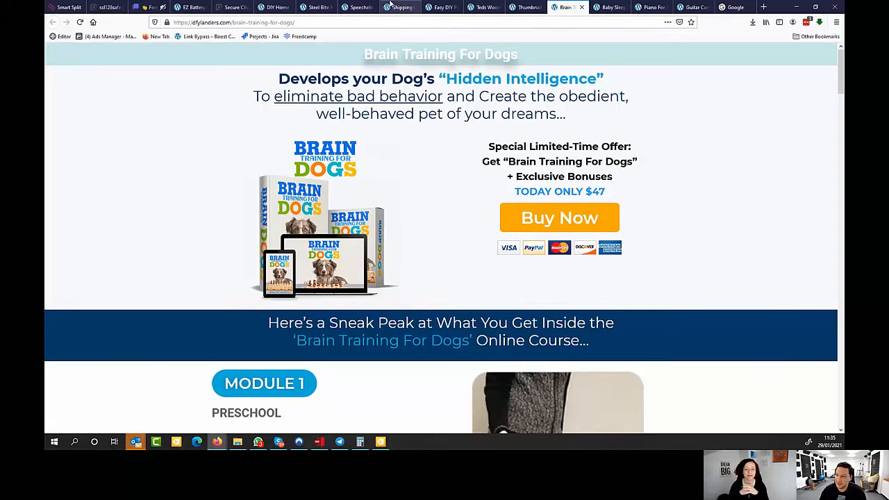
mouse_move(336, 5)
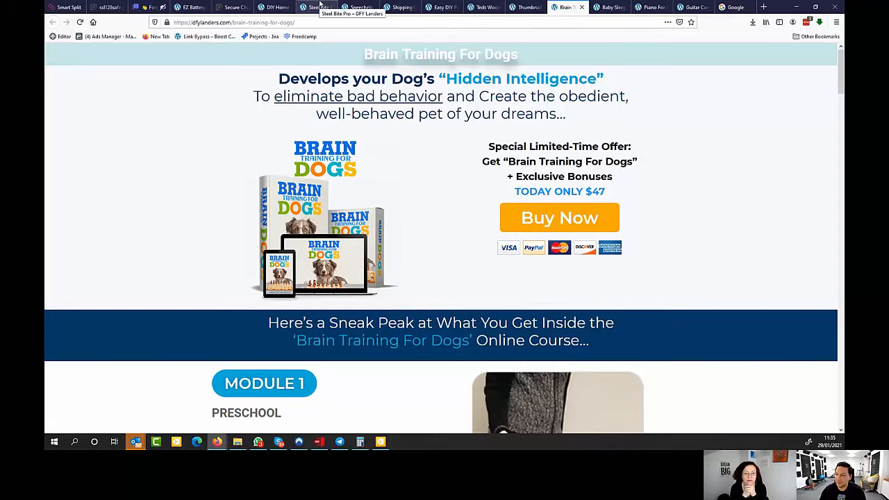
Flip through the Baby Sleep Miracle, Piano For All, DIY Home Energy and EZ Battery landers, ending on Conversio Bot.
left_click(609, 8)
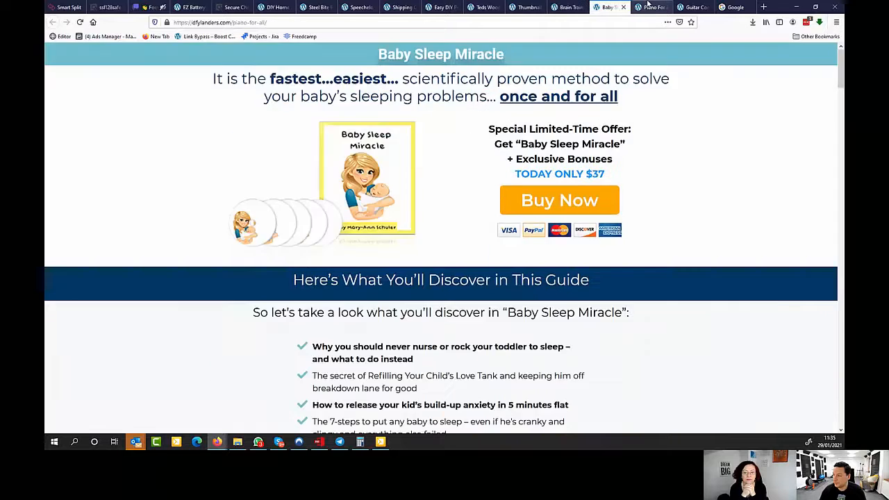
left_click(653, 8)
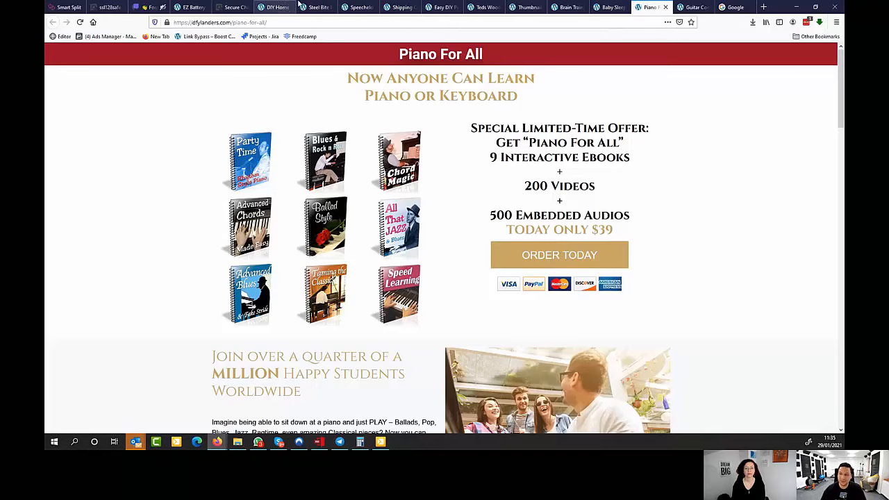
mouse_move(278, 8)
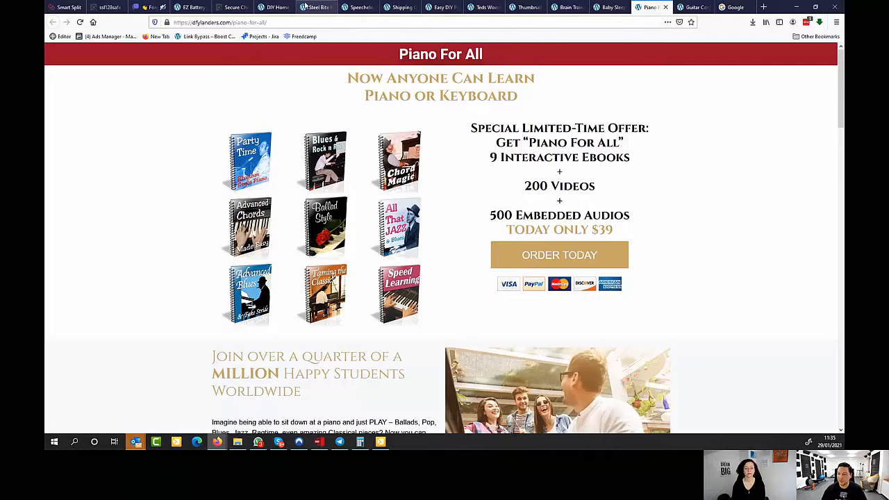
left_click(274, 9)
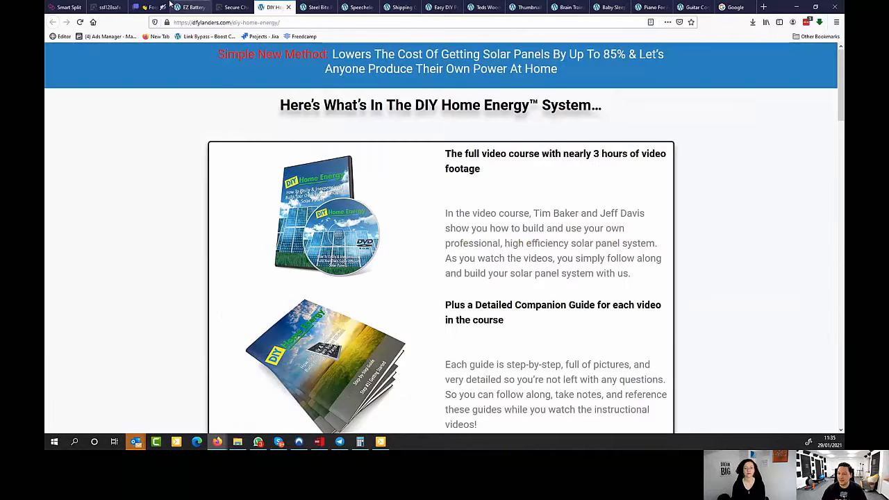
left_click(192, 7)
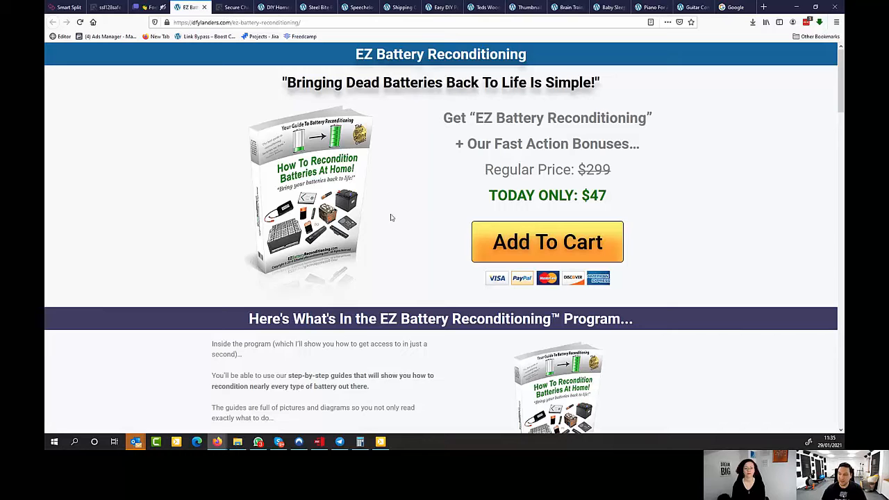
mouse_move(428, 169)
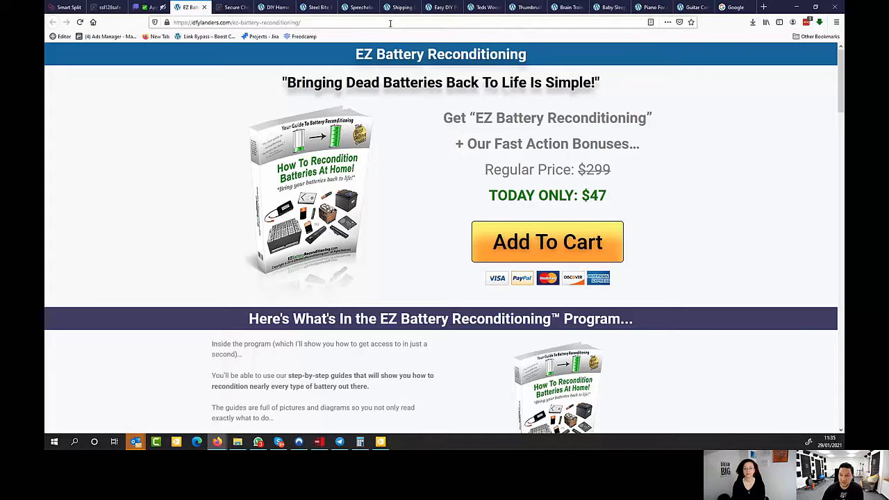
mouse_move(366, 103)
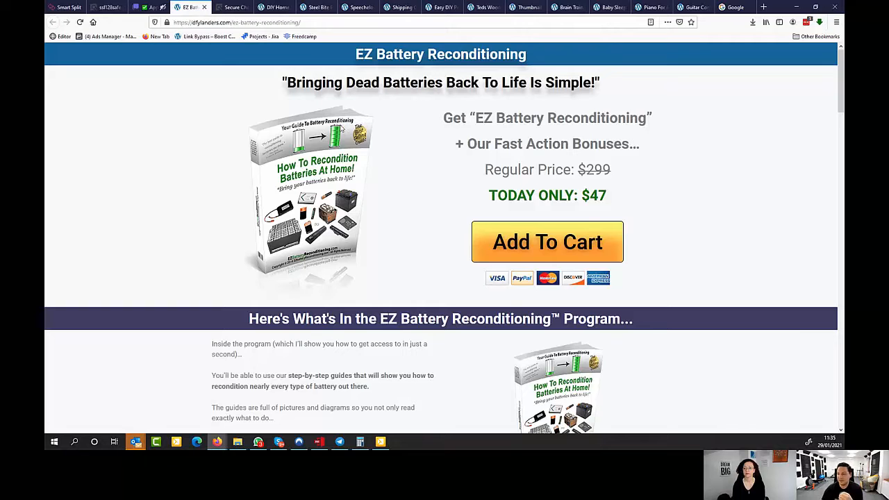
mouse_move(265, 112)
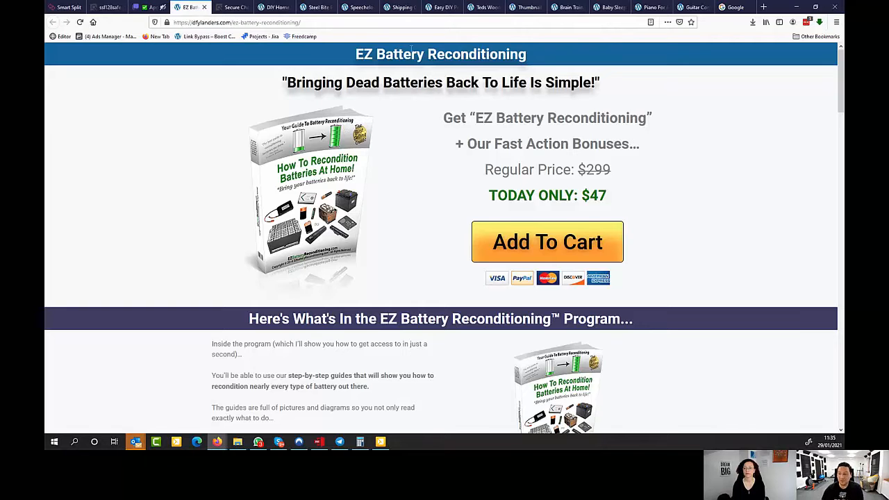
left_click(362, 8)
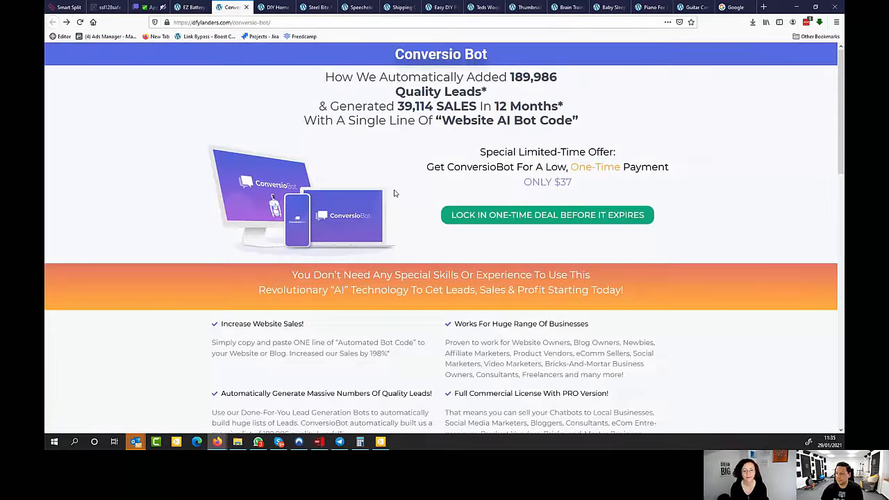
mouse_move(256, 61)
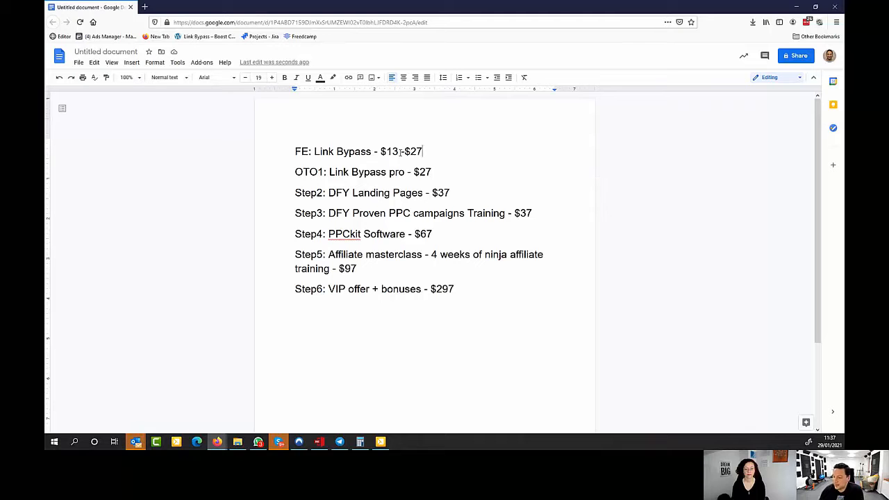
Select the $13-$27 front-end price range and highlight the DFY Landing Pages line in Step2.
double_click(389, 151)
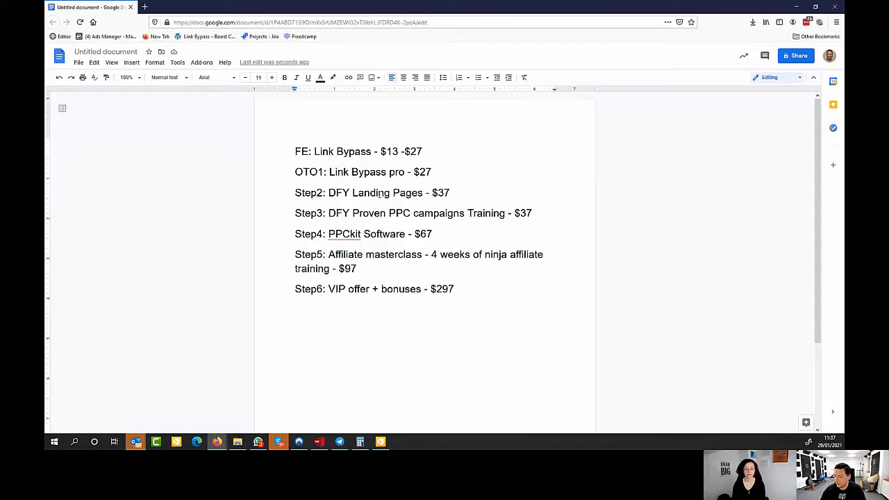
left_click_drag(327, 192, 426, 192)
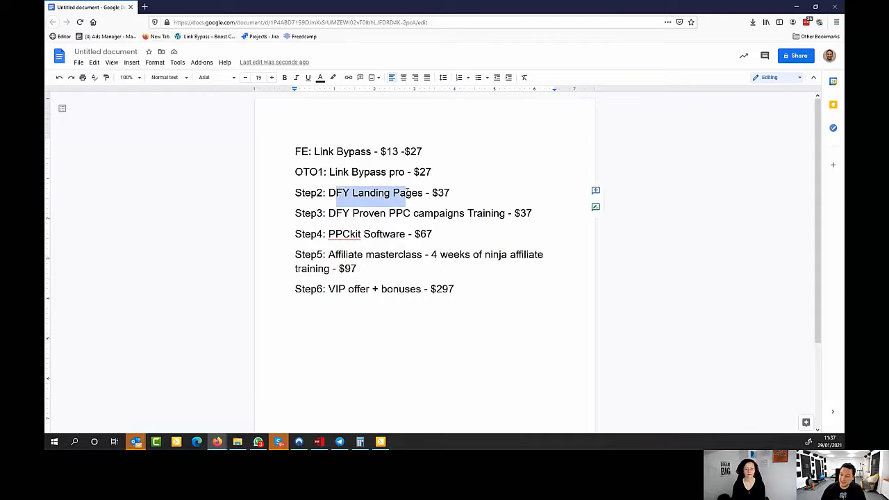
left_click(414, 214)
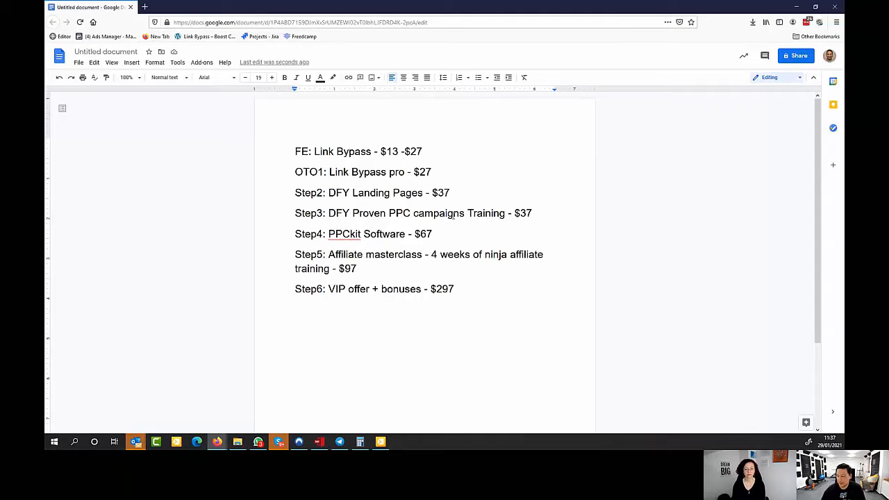
mouse_move(439, 223)
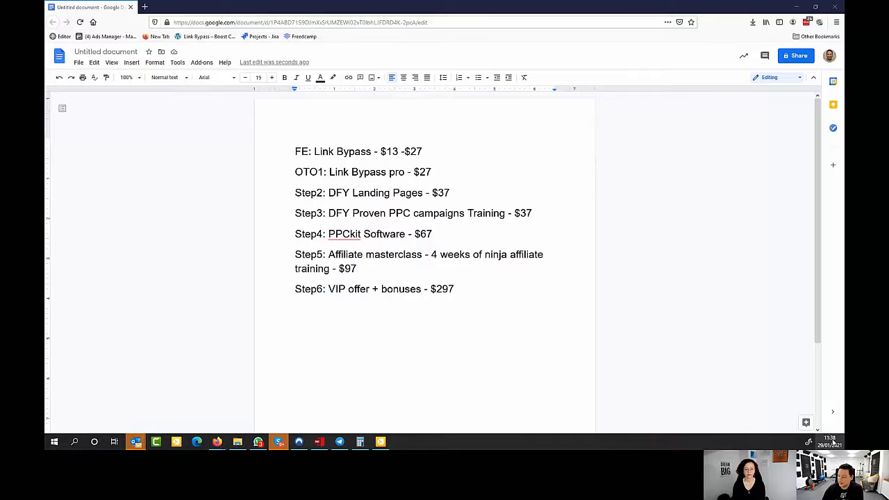
Check a February date in the calendar while explaining the funnel.
left_click(828, 440)
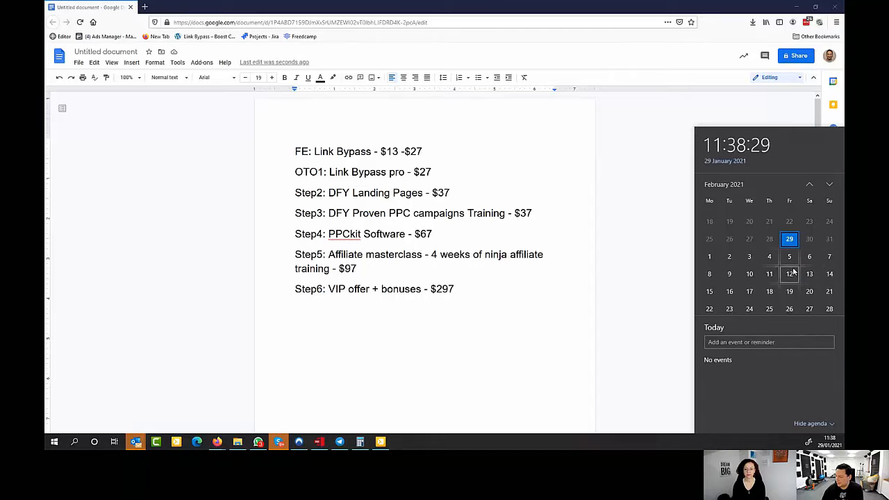
left_click(808, 274)
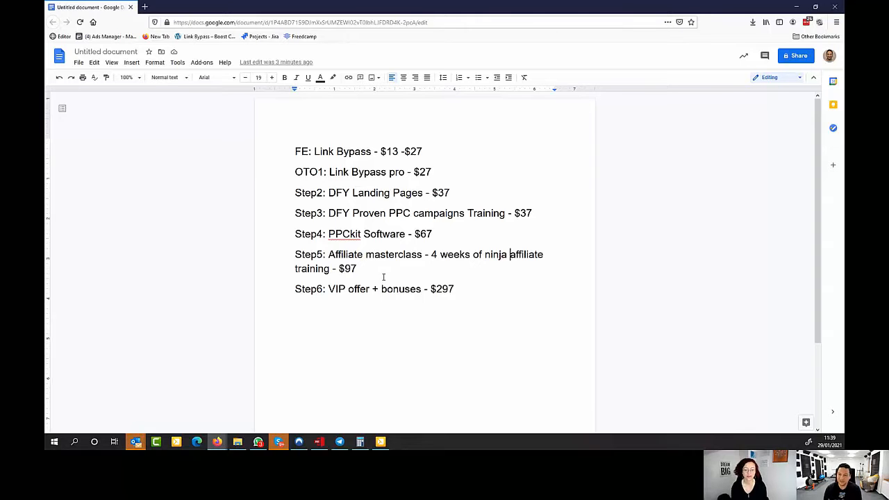
mouse_move(416, 310)
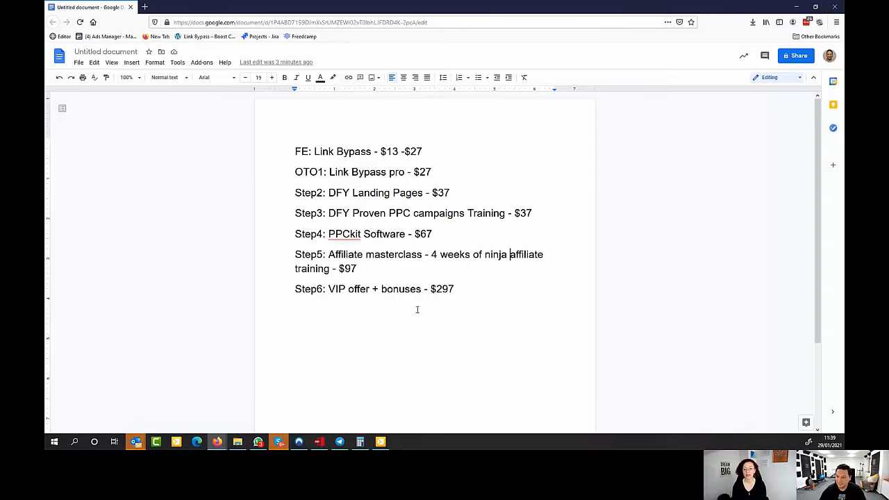
mouse_move(799, 9)
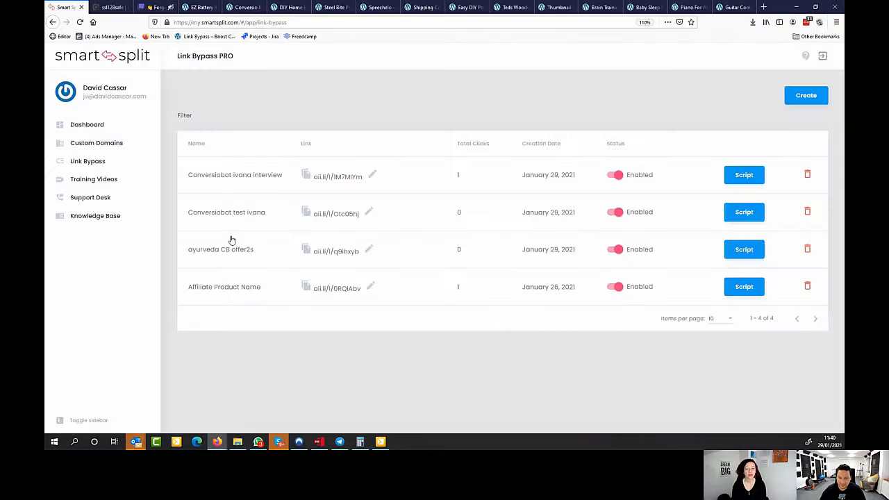
mouse_move(285, 347)
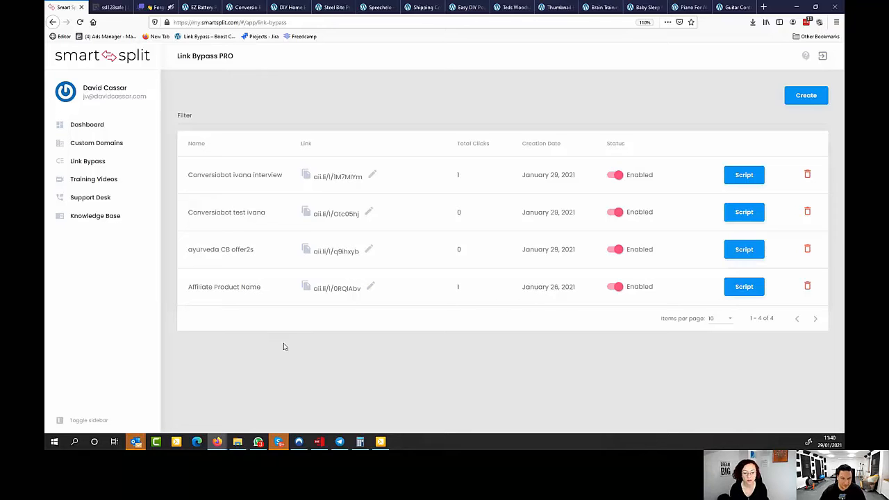
mouse_move(292, 349)
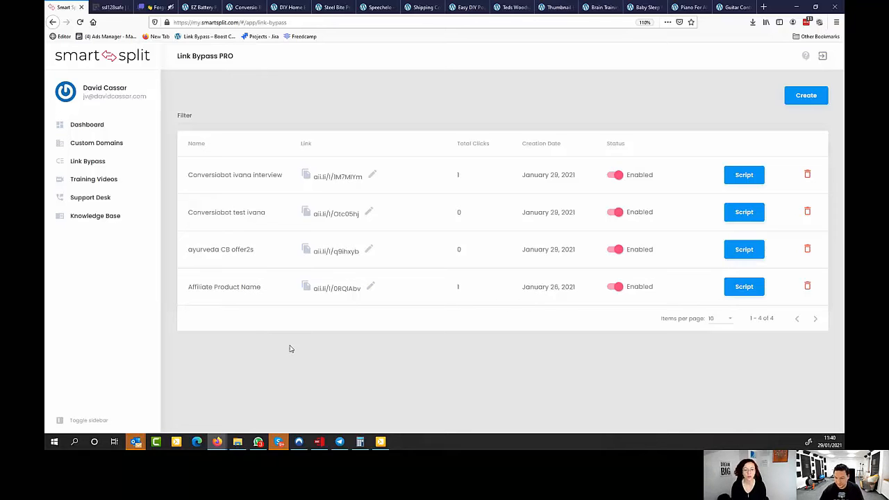
mouse_move(447, 410)
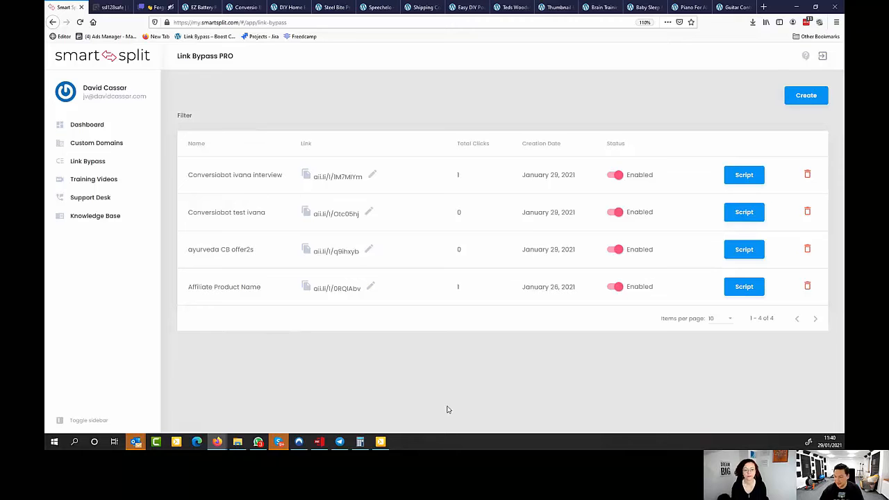
mouse_move(576, 414)
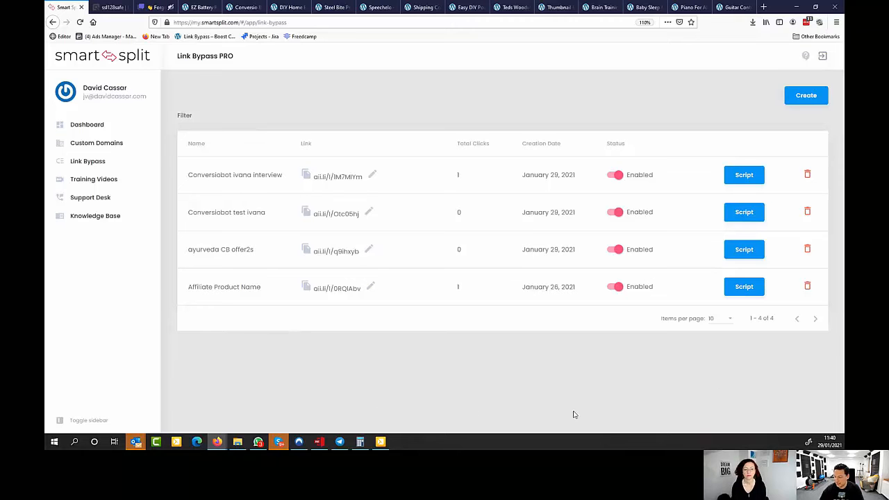
mouse_move(186, 346)
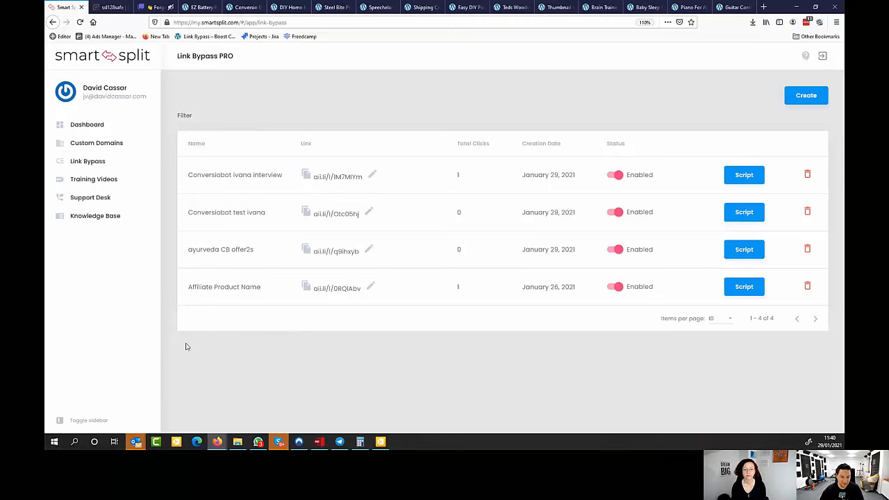
mouse_move(110, 411)
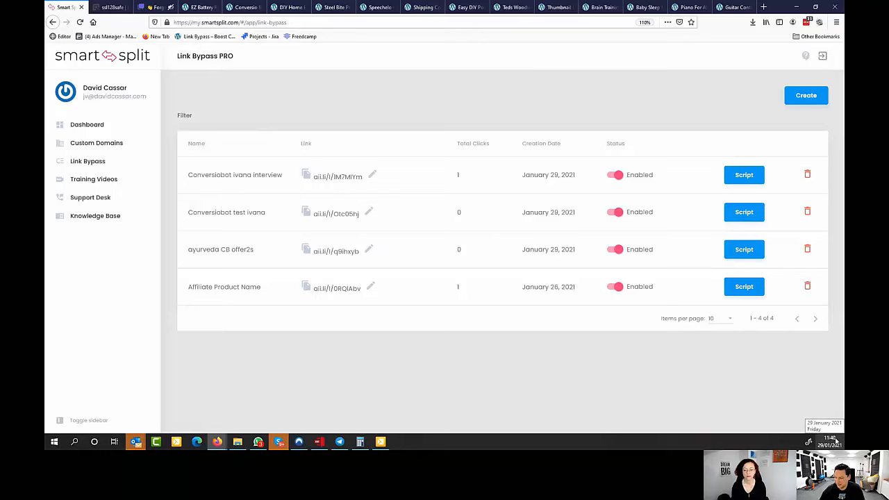
mouse_move(442, 241)
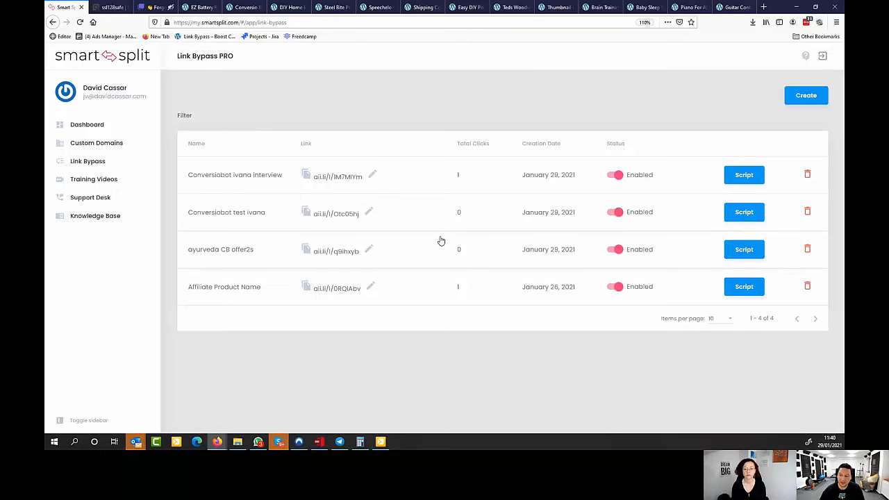